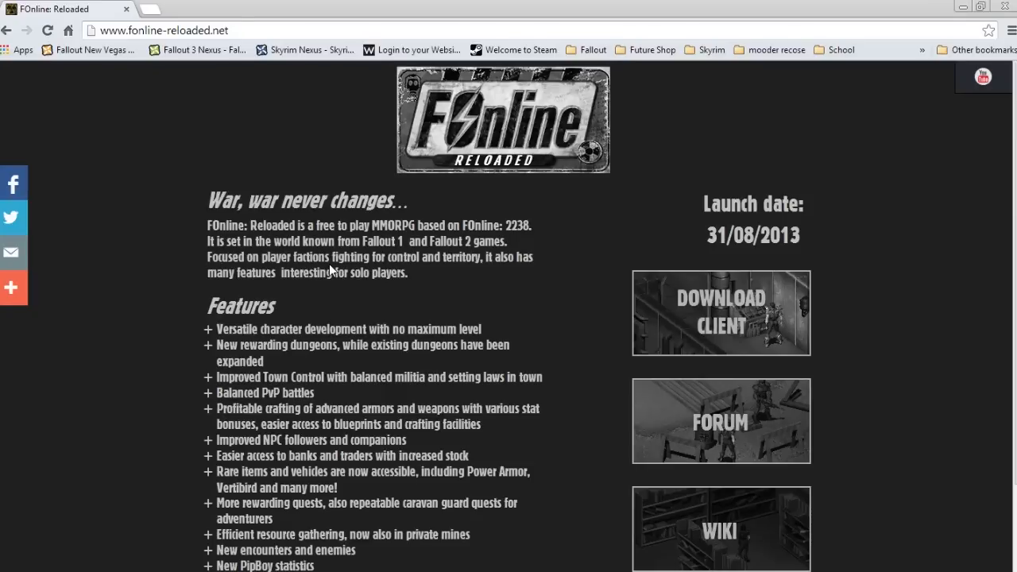
{"action": "mouse_move", "coordinate": [429, 139]}
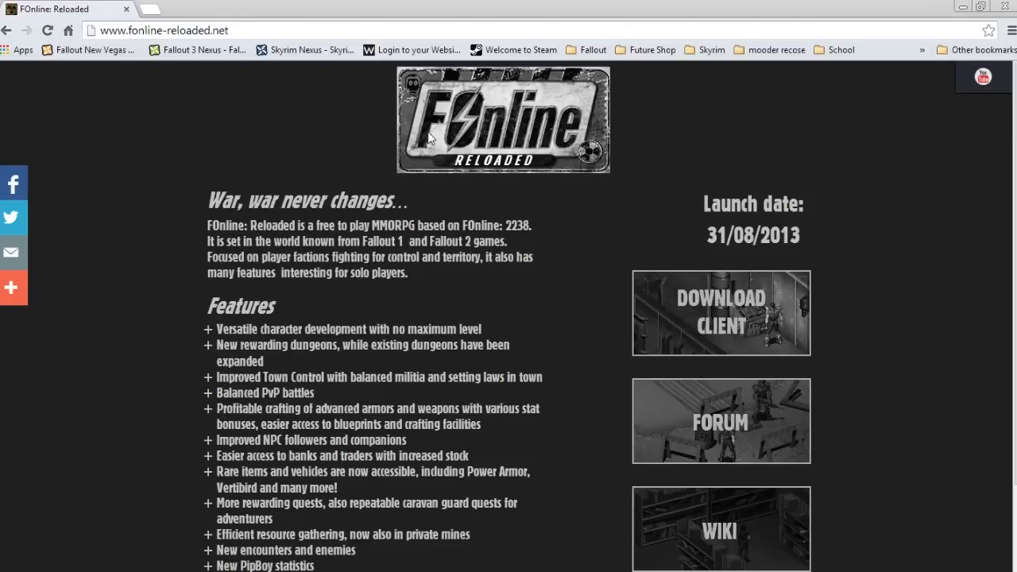
{"action": "mouse_move", "coordinate": [337, 278]}
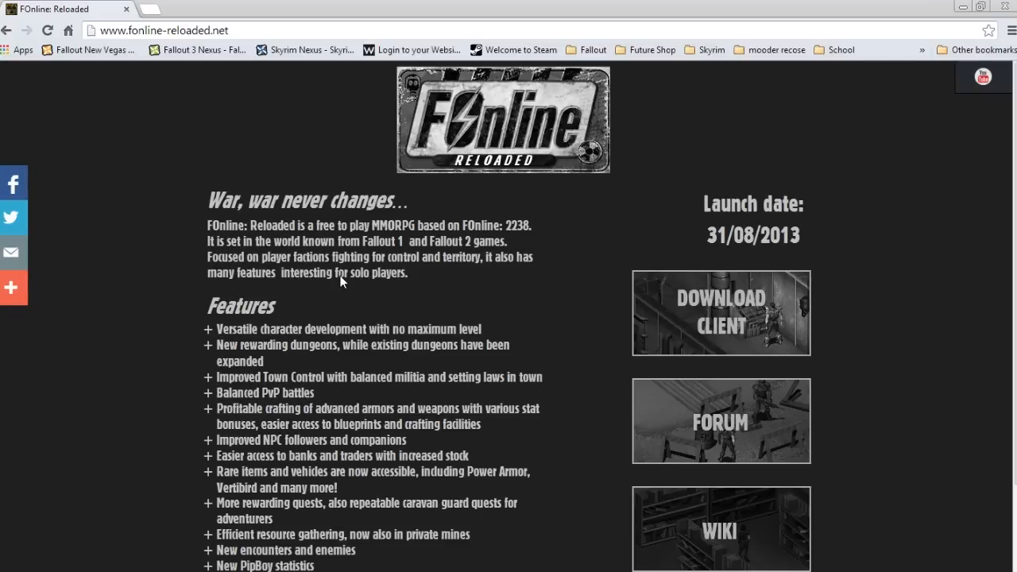
{"action": "mouse_move", "coordinate": [411, 233]}
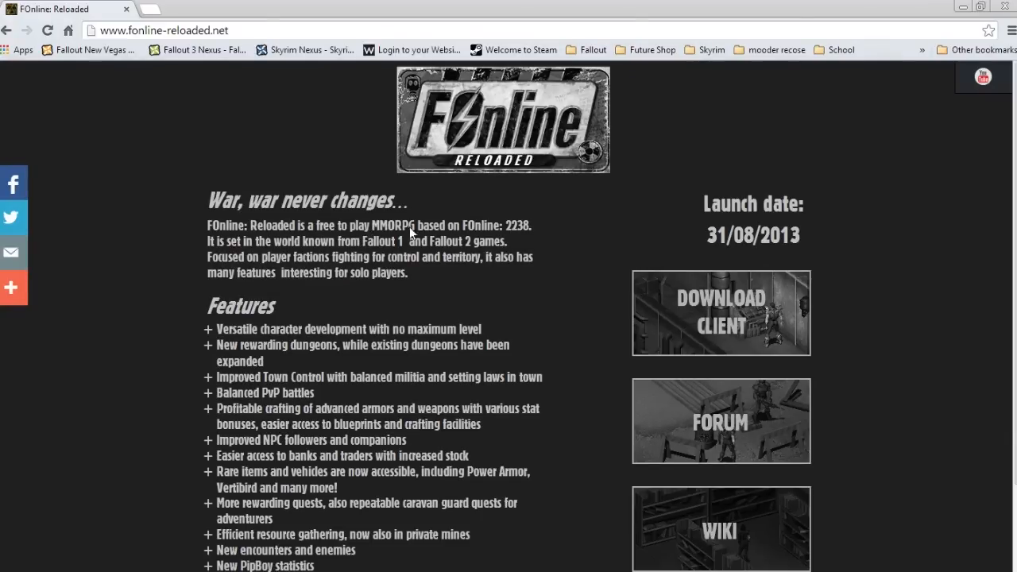
{"action": "mouse_move", "coordinate": [362, 295]}
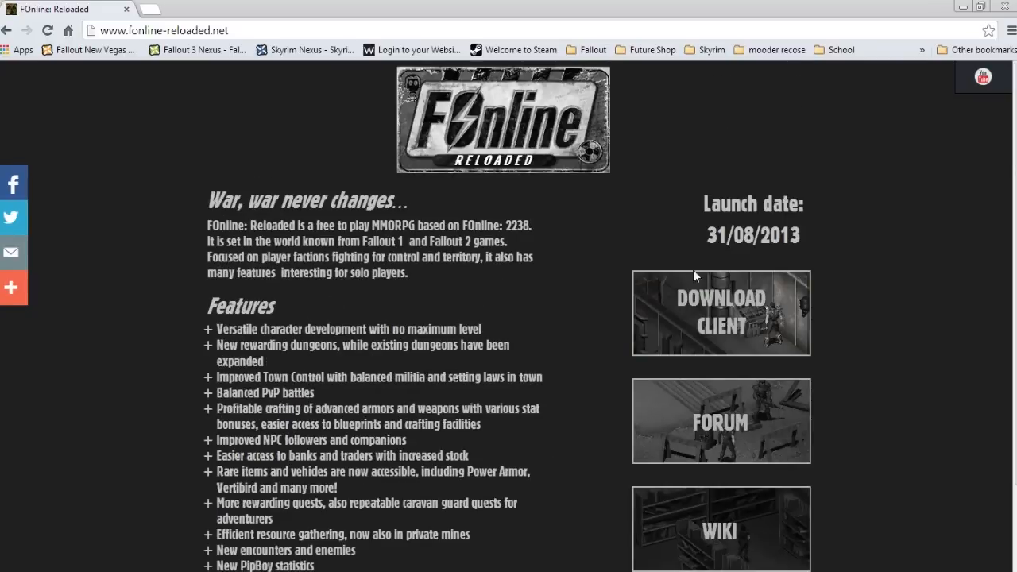
{"action": "mouse_move", "coordinate": [404, 315]}
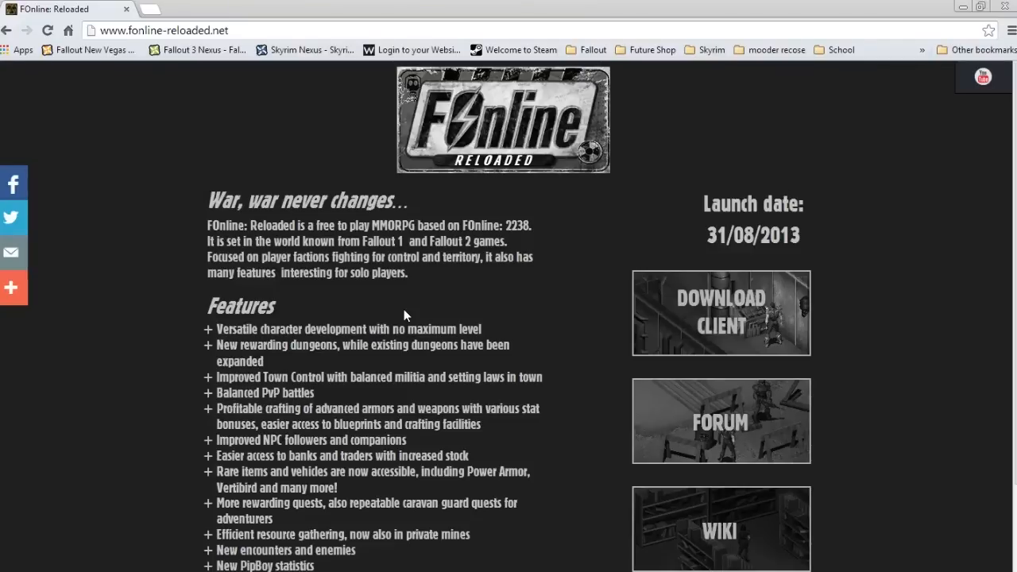
Open the FOnline Reloaded client download page listing the Full (~400MB) and Compact (~200MB) clients.
{"action": "scroll", "scroll_direction": "down", "scroll_amount": 3}
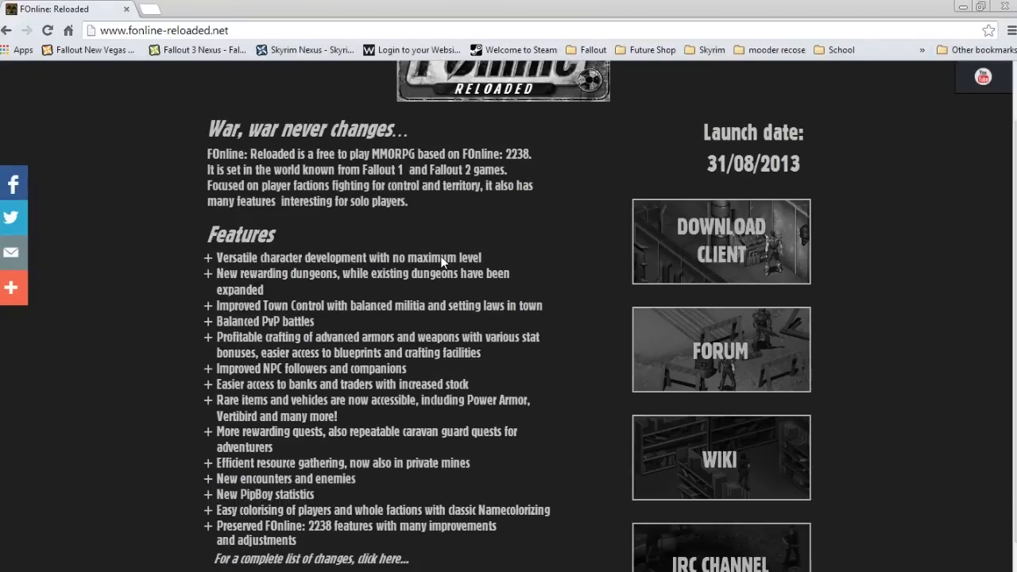
{"action": "scroll", "scroll_direction": "up", "scroll_amount": 3}
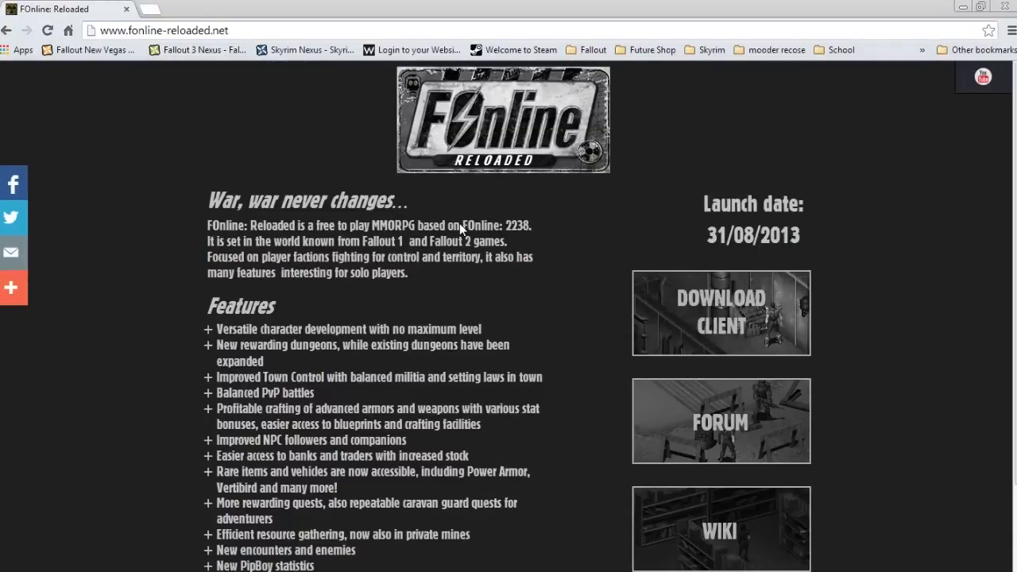
{"action": "scroll", "scroll_direction": "down", "scroll_amount": 3}
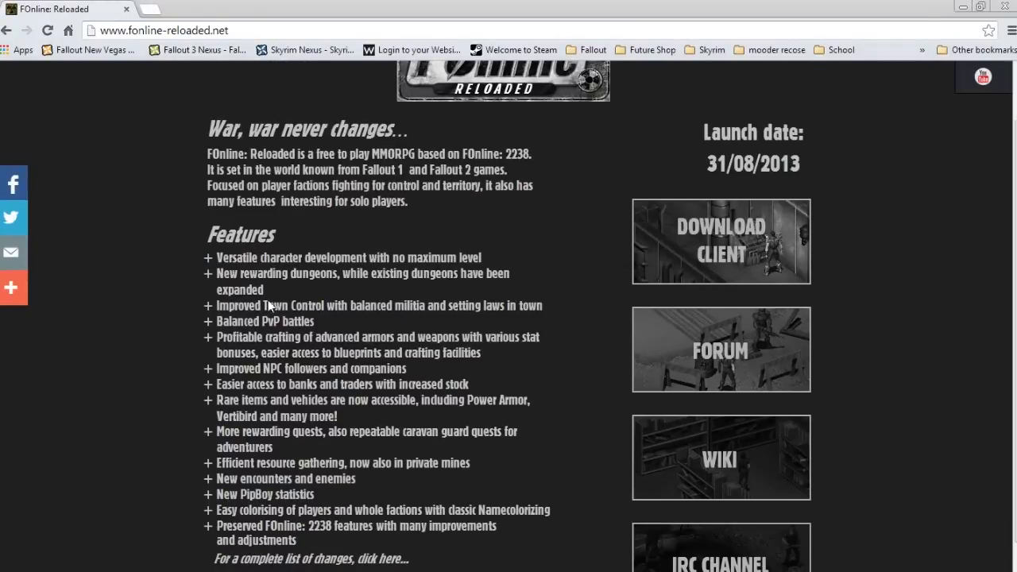
{"action": "mouse_move", "coordinate": [442, 332]}
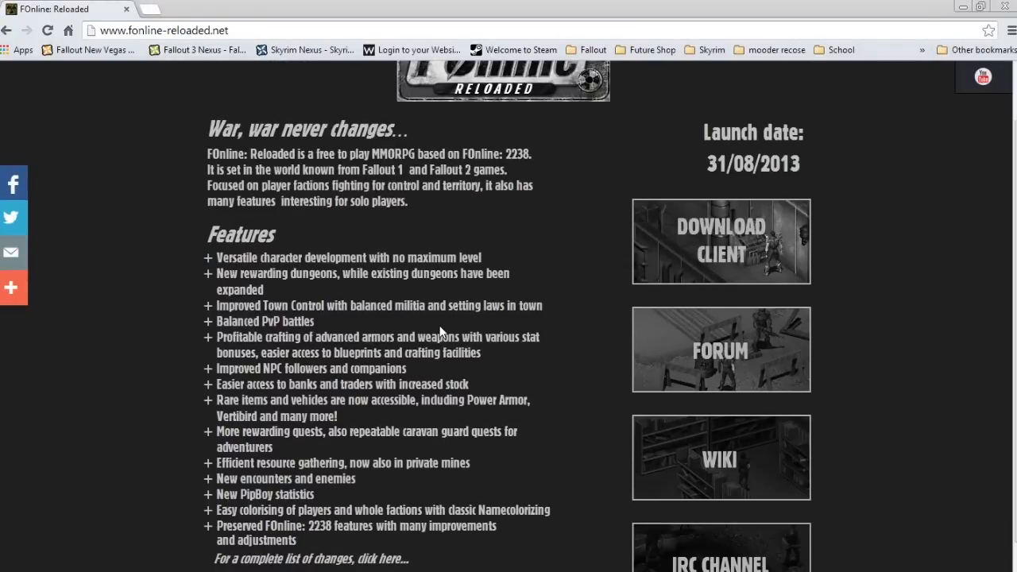
{"action": "mouse_move", "coordinate": [274, 407]}
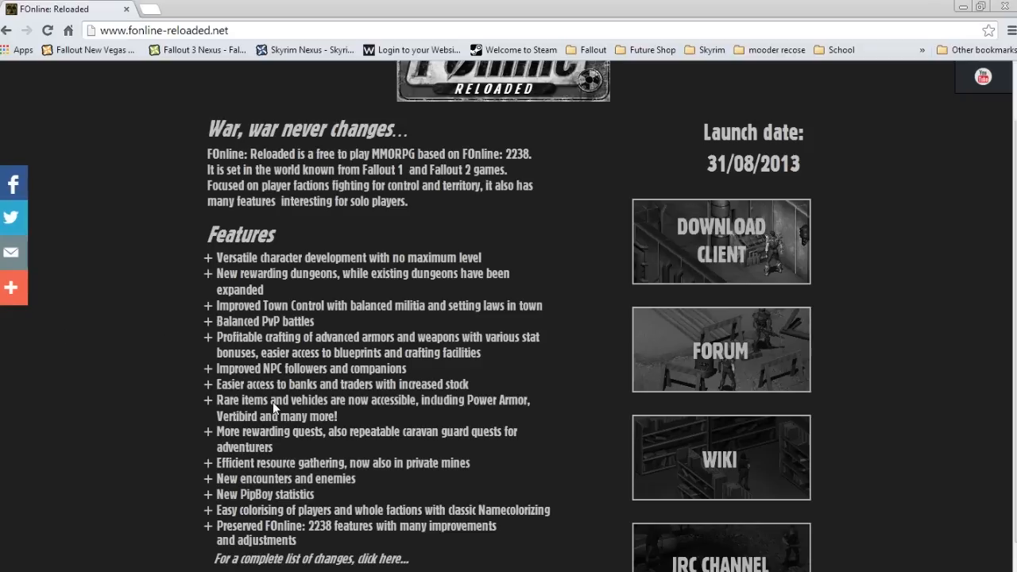
{"action": "mouse_move", "coordinate": [381, 342]}
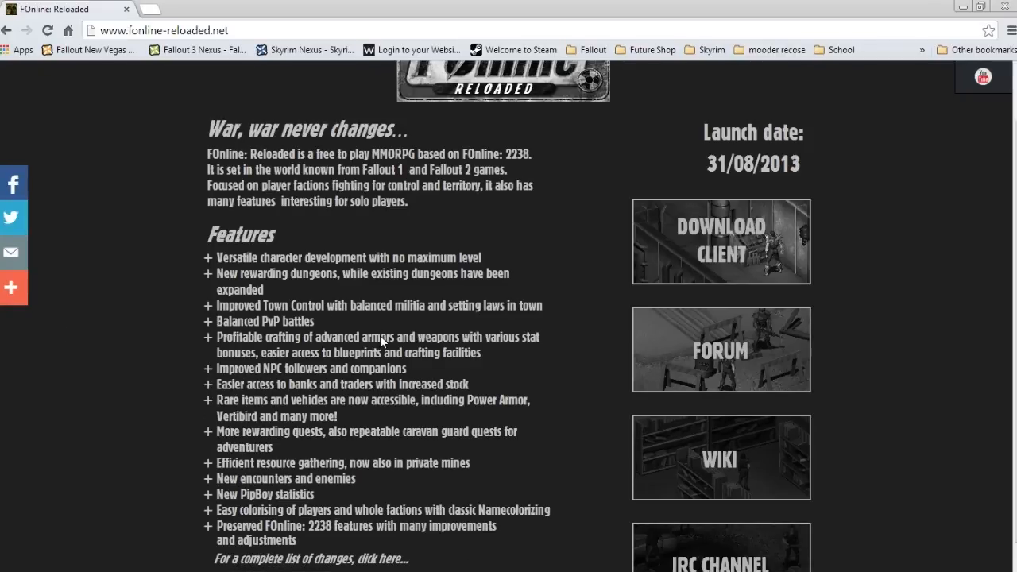
{"action": "scroll", "scroll_direction": "down", "scroll_amount": 3}
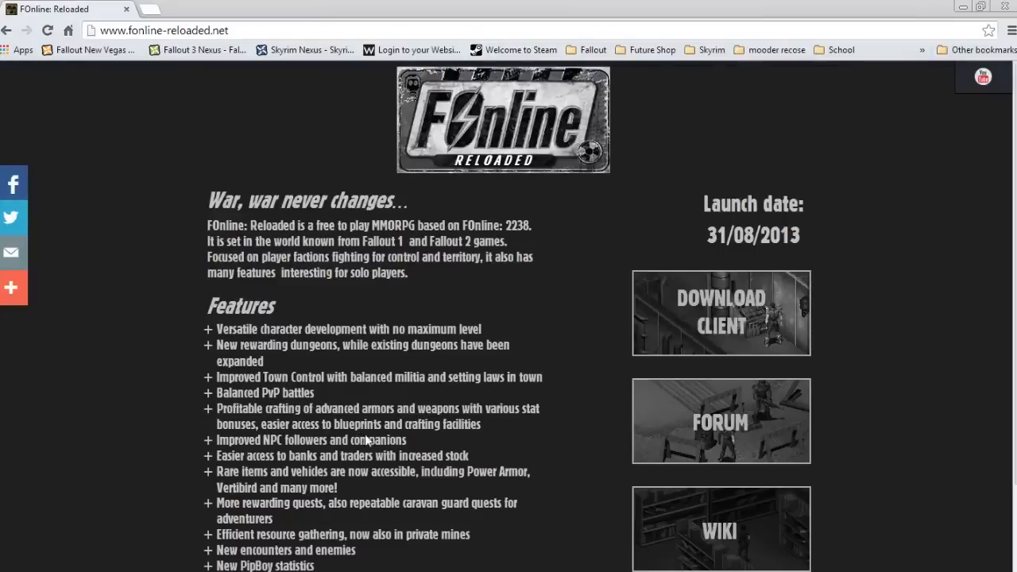
{"action": "mouse_move", "coordinate": [188, 209]}
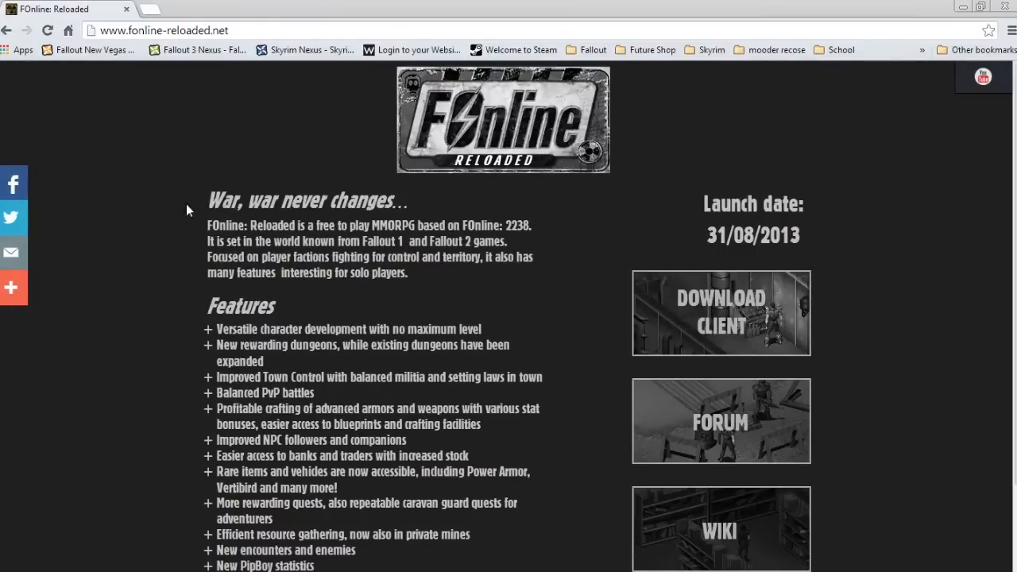
{"action": "mouse_move", "coordinate": [636, 241]}
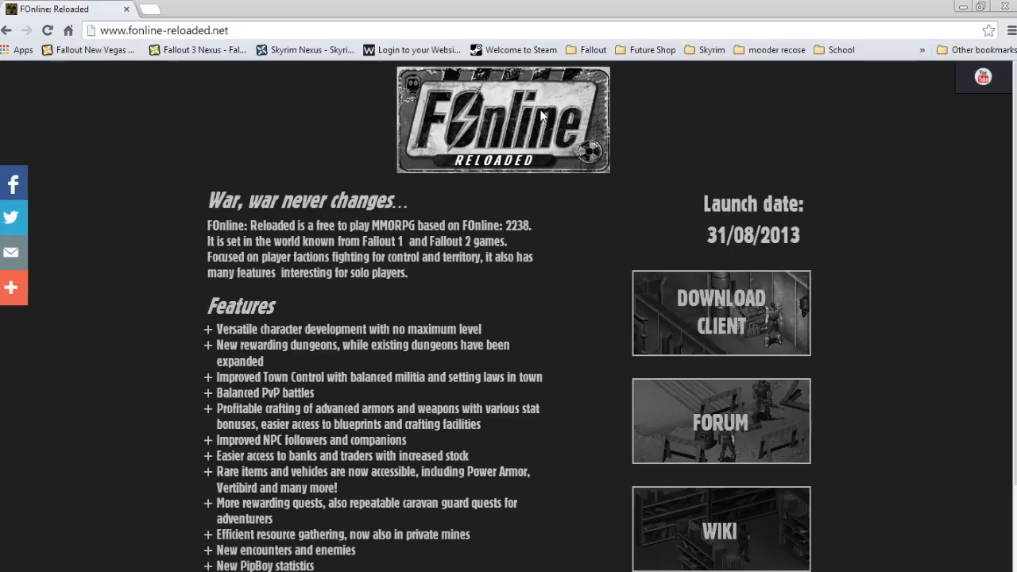
{"action": "mouse_move", "coordinate": [473, 155]}
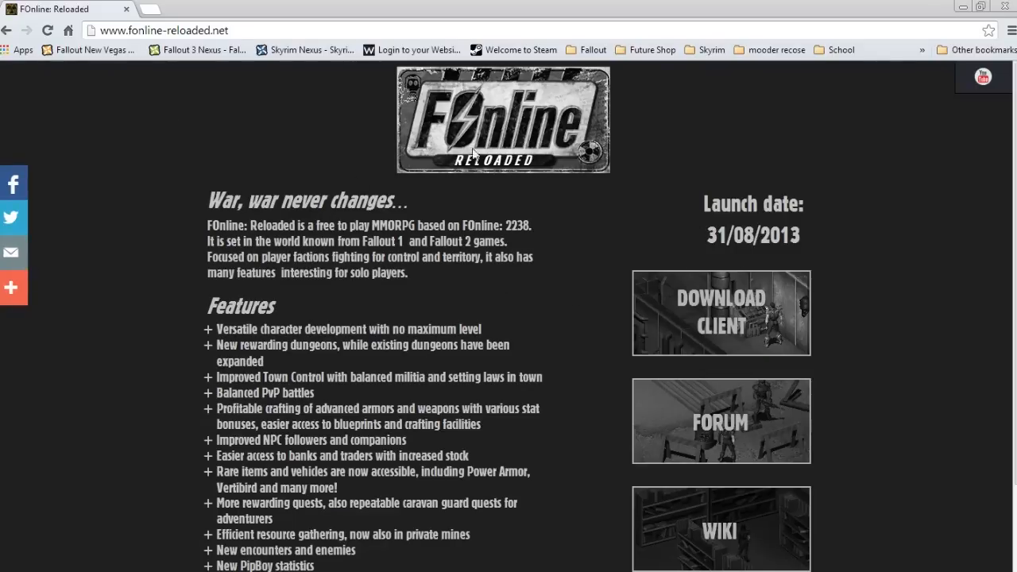
{"action": "mouse_move", "coordinate": [577, 290]}
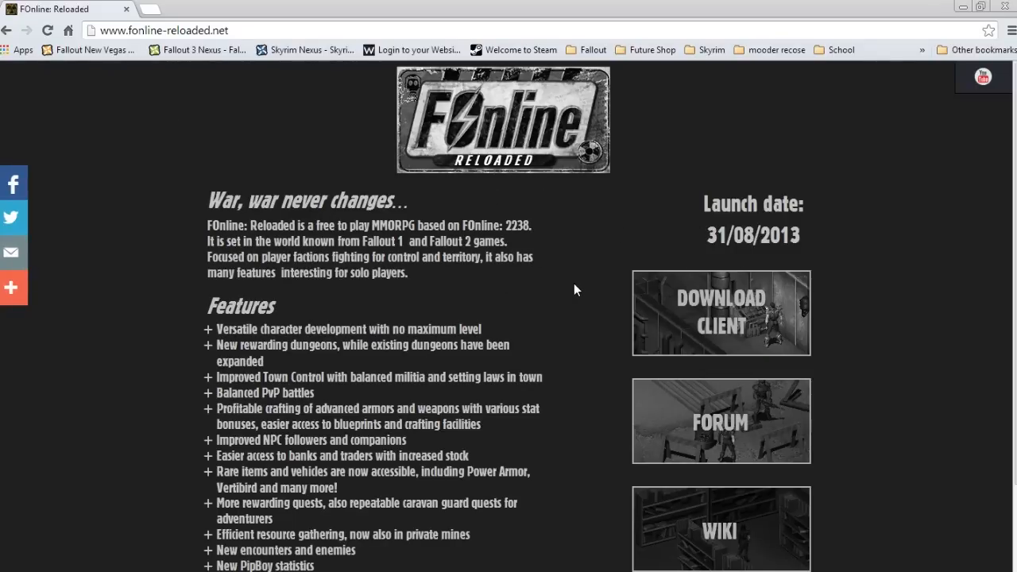
{"action": "scroll", "scroll_direction": "down", "scroll_amount": 3}
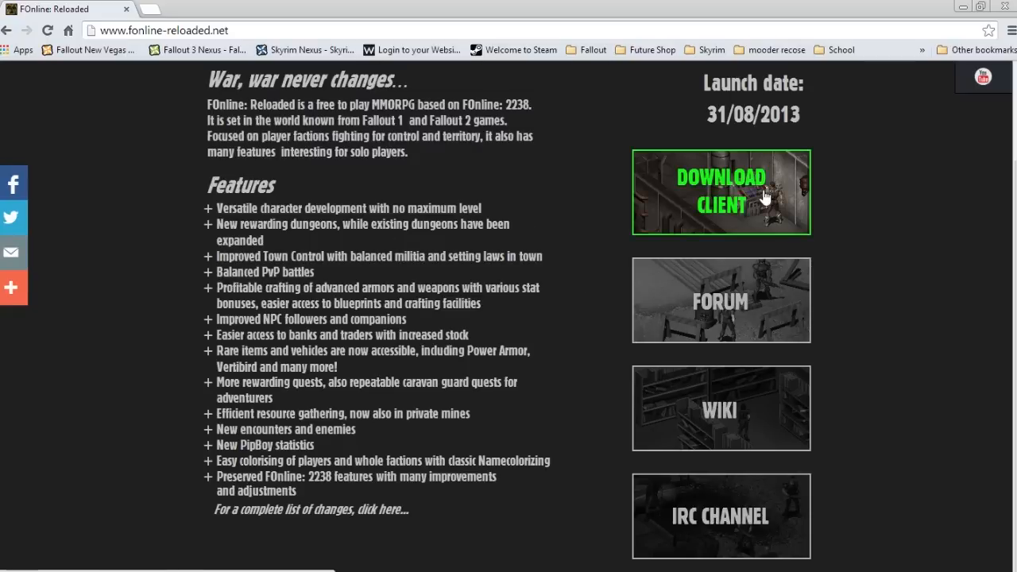
{"action": "left_click", "coordinate": [721, 192]}
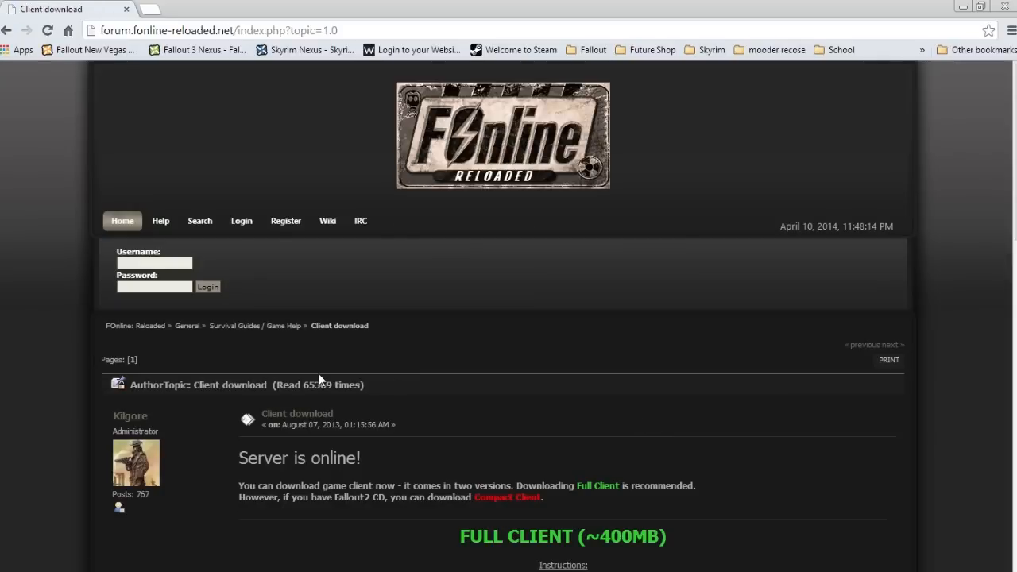
{"action": "scroll", "scroll_direction": "down", "scroll_amount": 3}
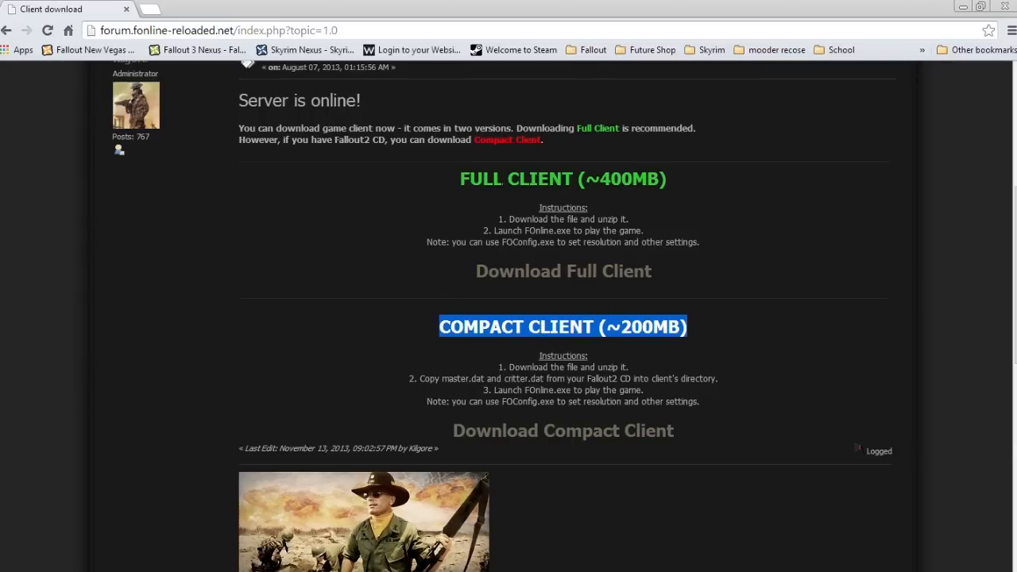
{"action": "mouse_move", "coordinate": [564, 271]}
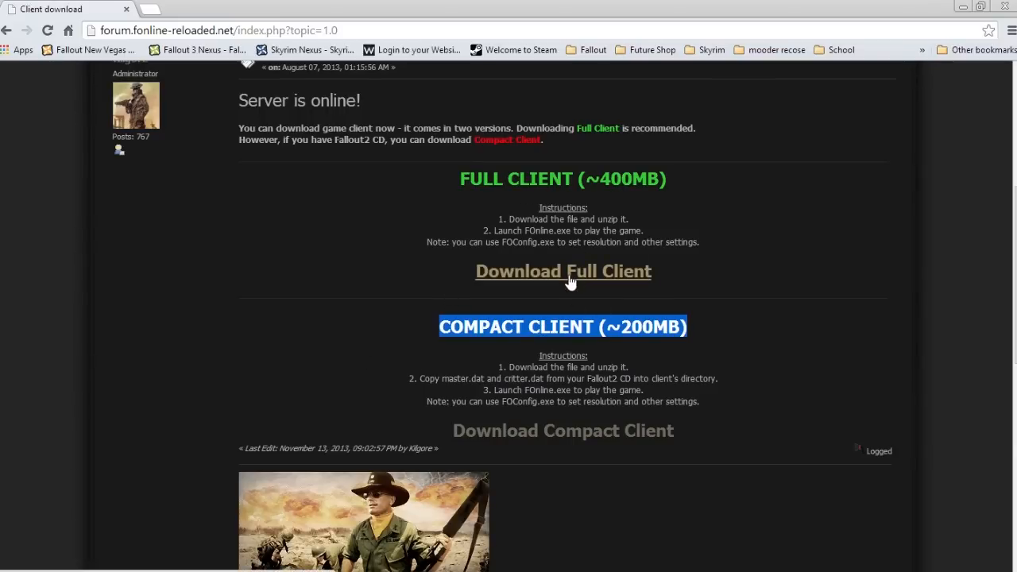
{"action": "mouse_move", "coordinate": [568, 278]}
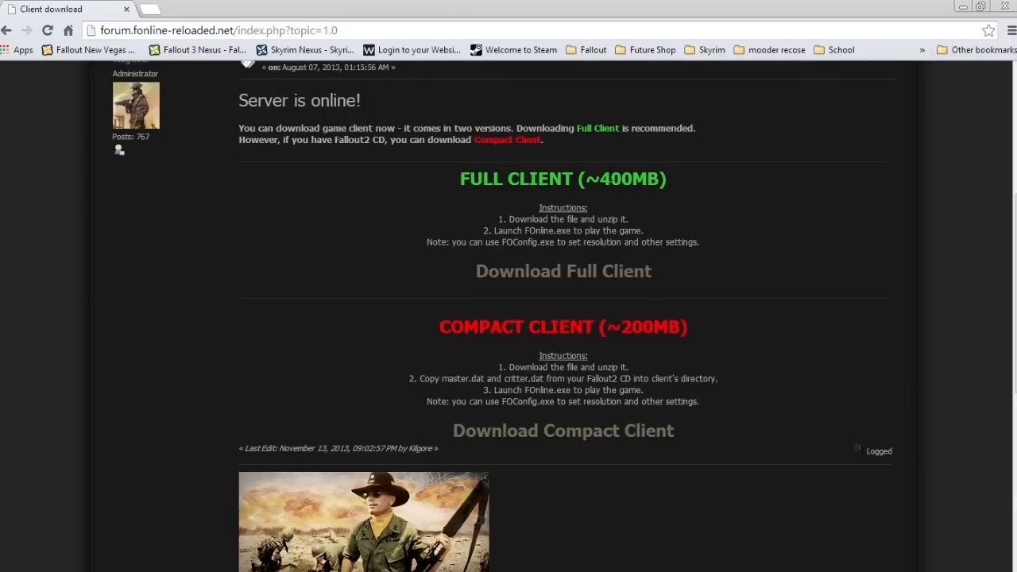
{"action": "mouse_move", "coordinate": [630, 217]}
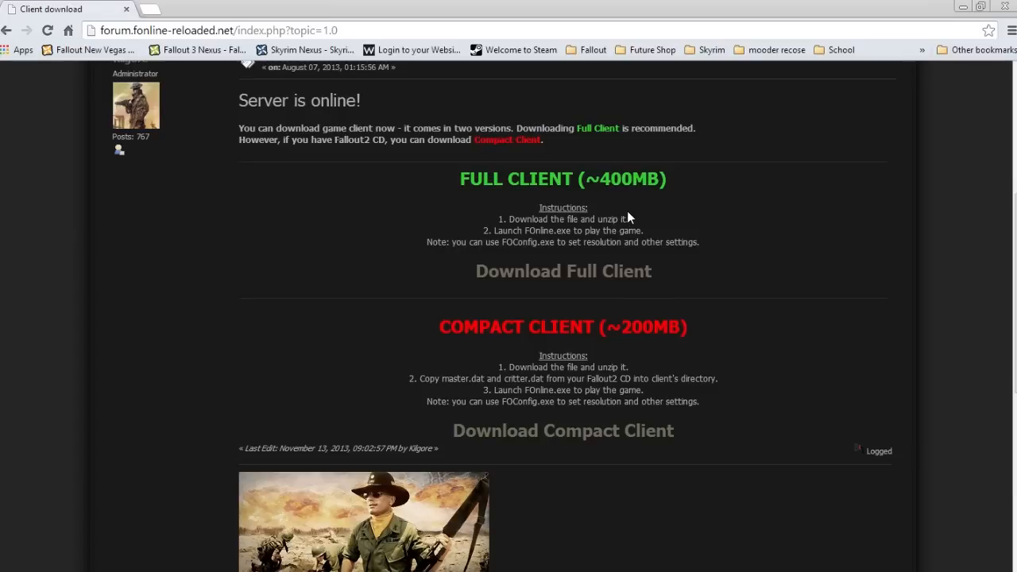
{"action": "mouse_move", "coordinate": [776, 192]}
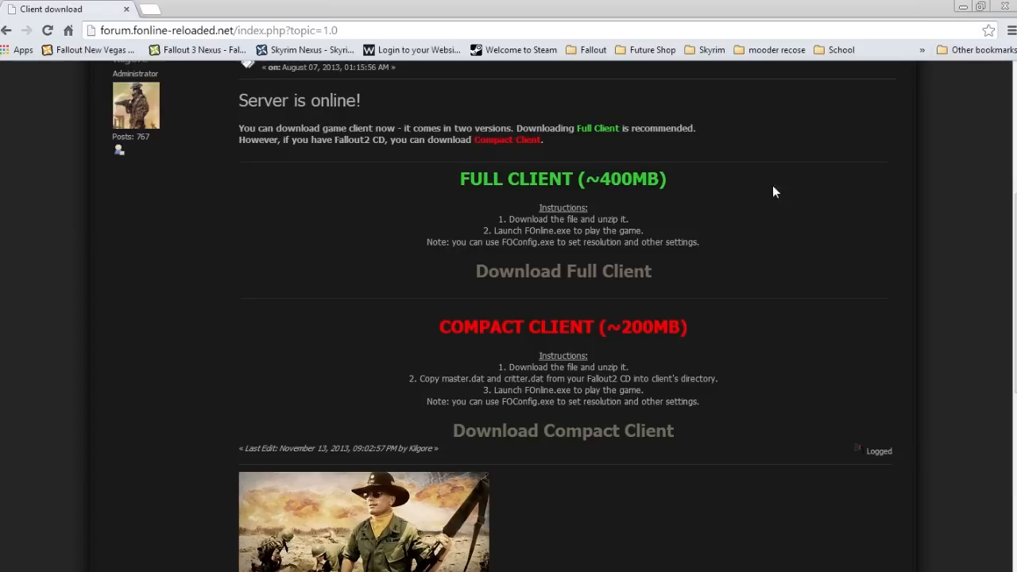
{"action": "mouse_move", "coordinate": [962, 9]}
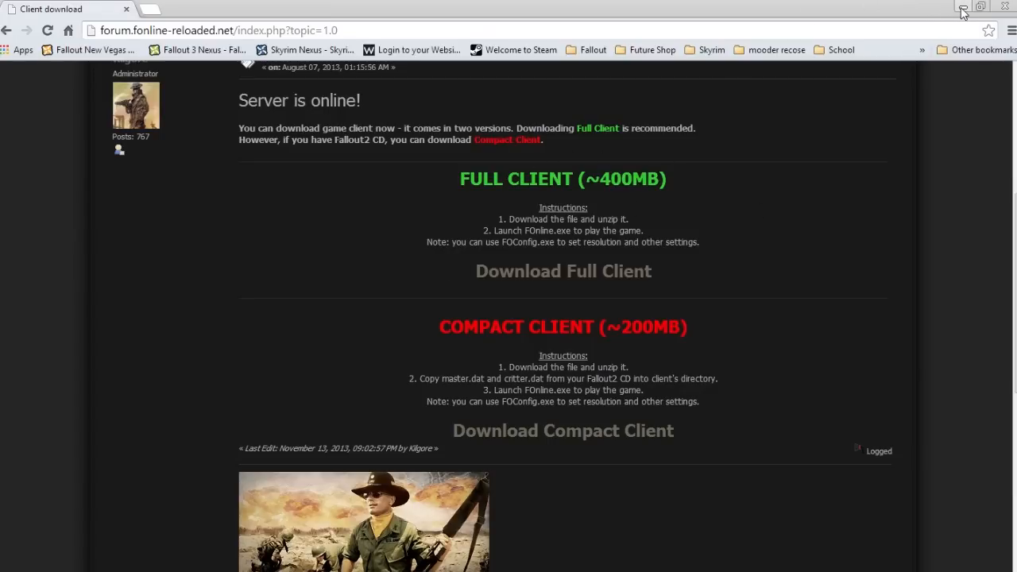
Minimize Chrome, look inside the FOnline Reloaded folder, then cancel deleting it and its archive.
{"action": "left_click", "coordinate": [962, 9]}
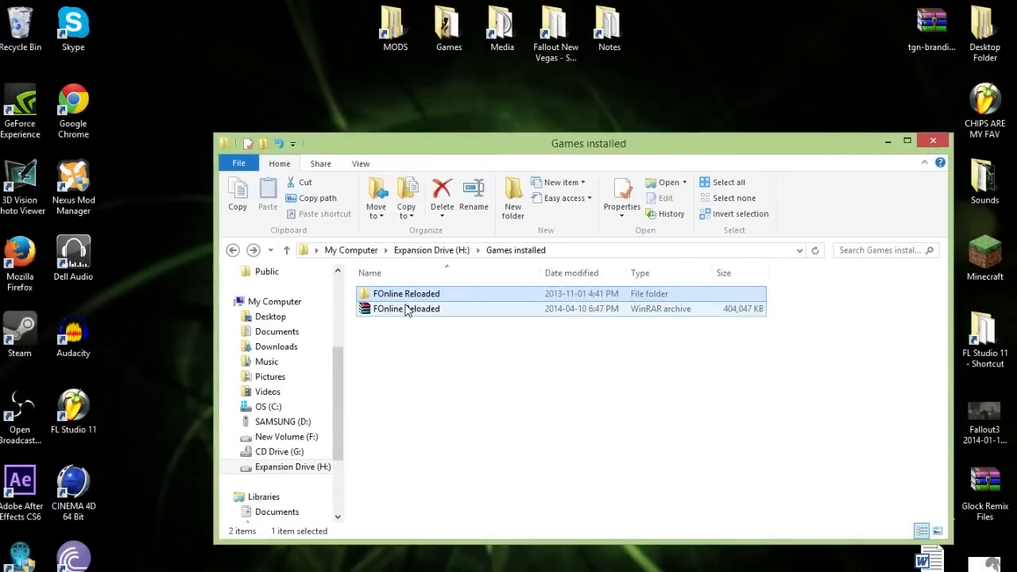
{"action": "double_click", "coordinate": [407, 294]}
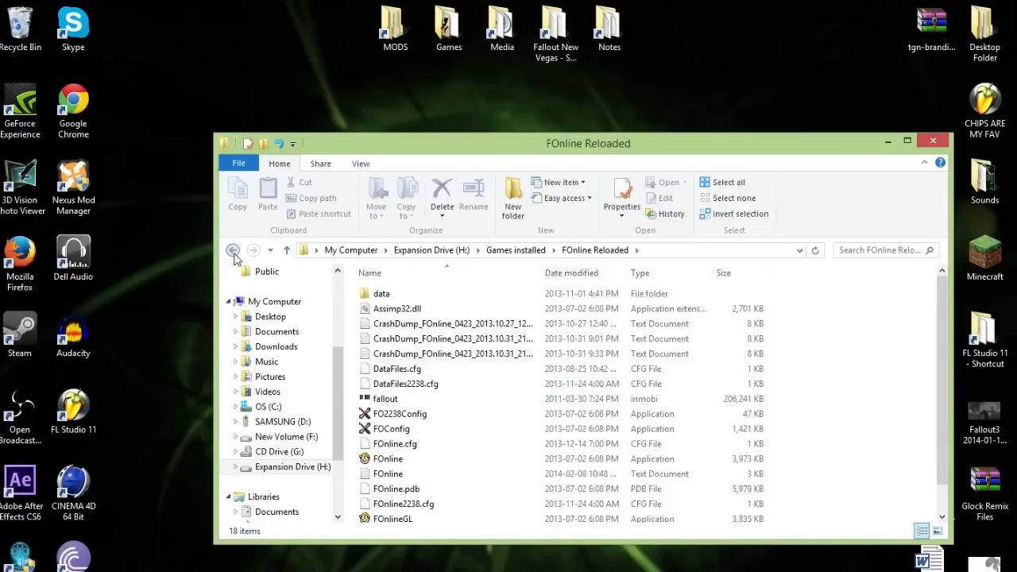
{"action": "left_click", "coordinate": [451, 339]}
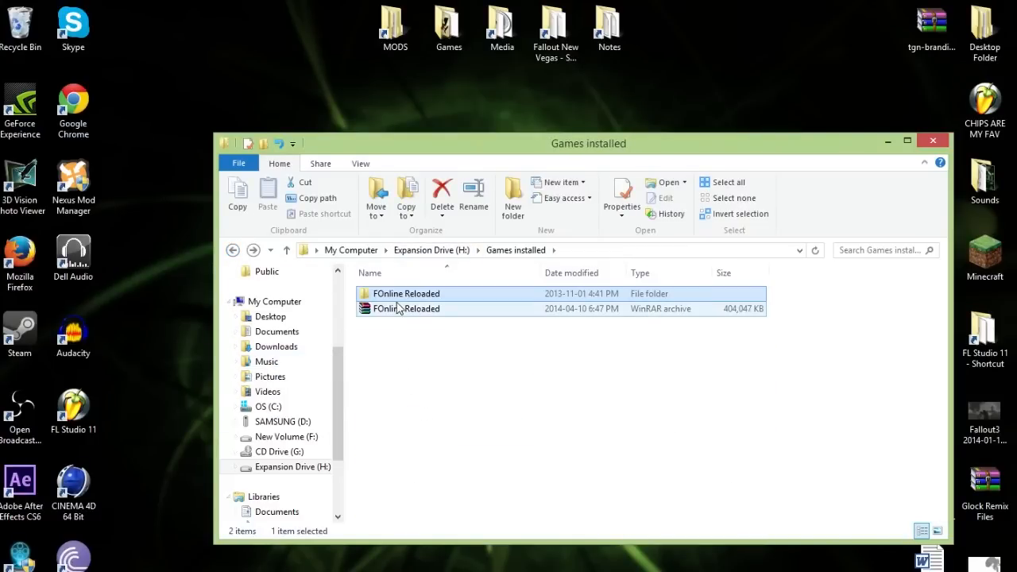
{"action": "left_click", "coordinate": [442, 195]}
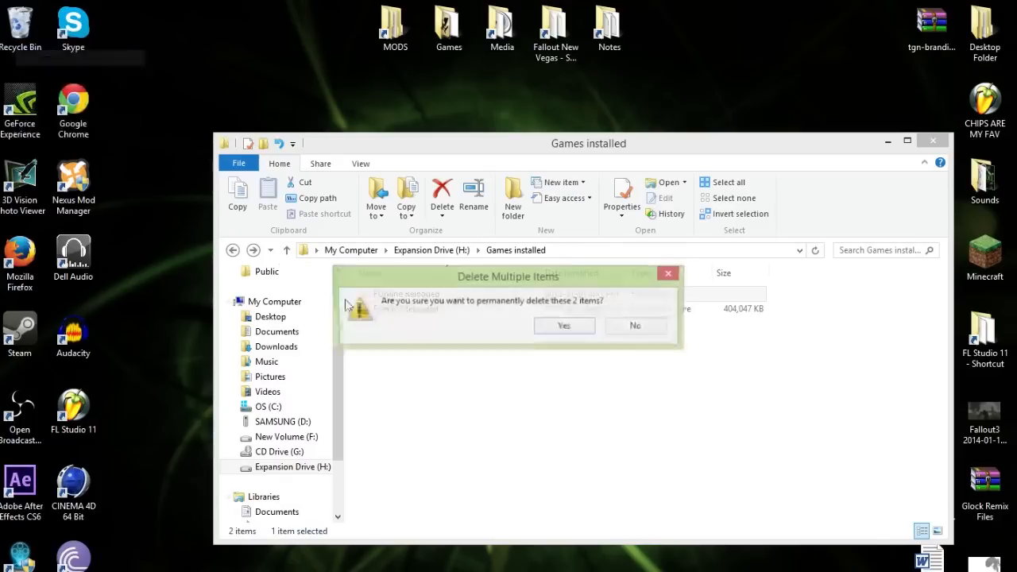
{"action": "left_click", "coordinate": [636, 326]}
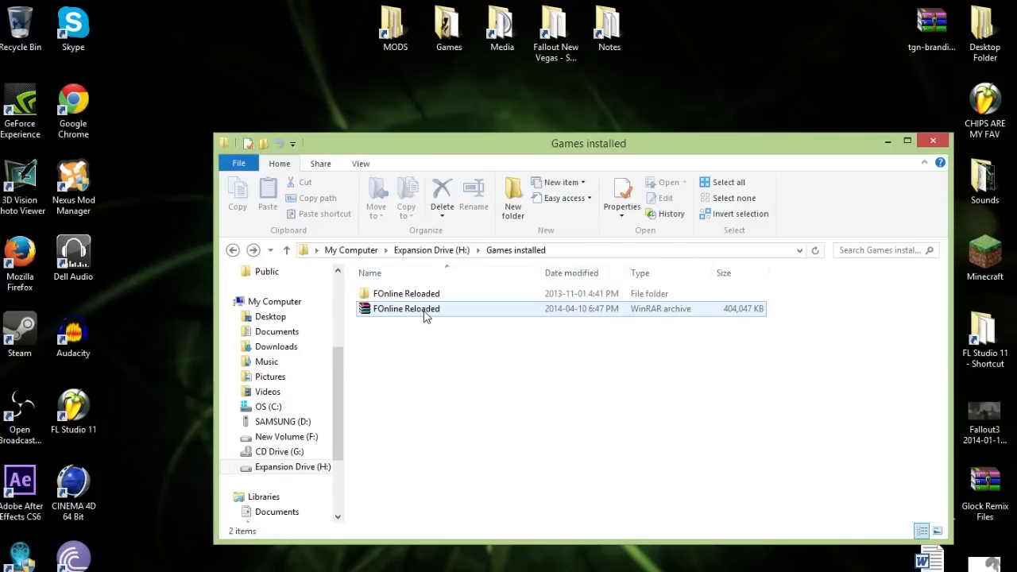
Leave the FOnline Reloaded archive in Games installed and open the Downloads folder.
{"action": "double_click", "coordinate": [407, 308]}
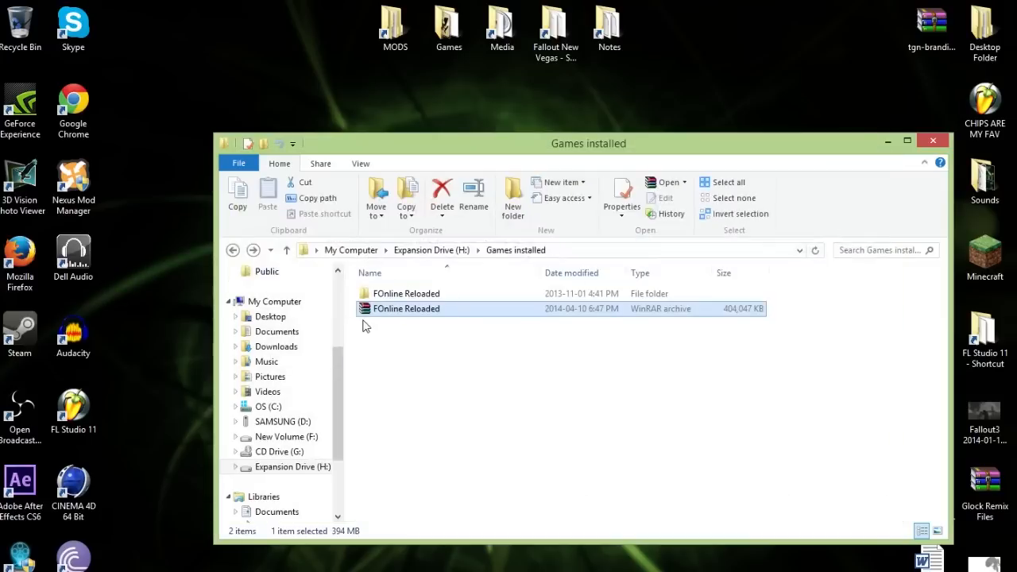
{"action": "mouse_move", "coordinate": [663, 310]}
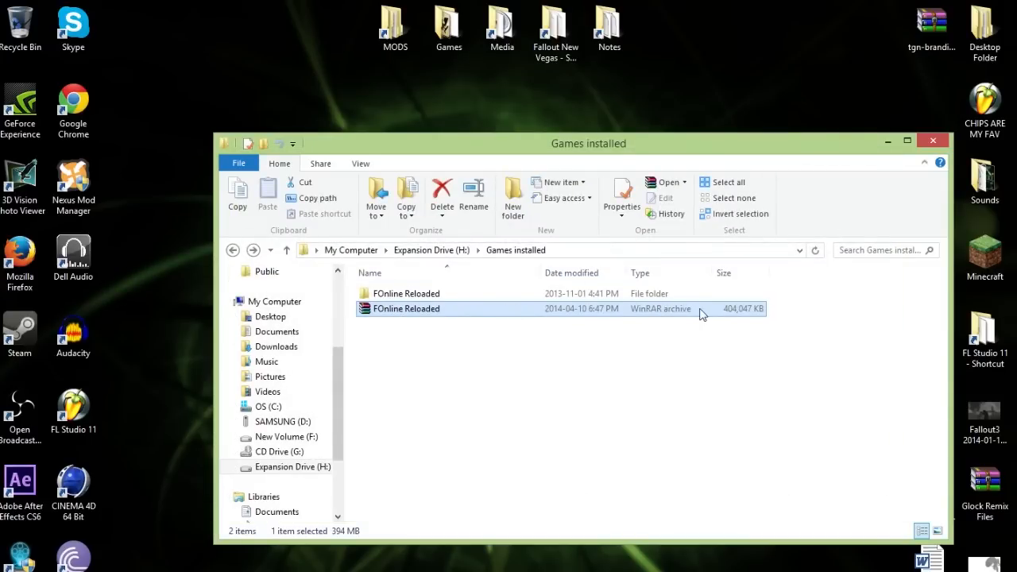
{"action": "mouse_move", "coordinate": [487, 316]}
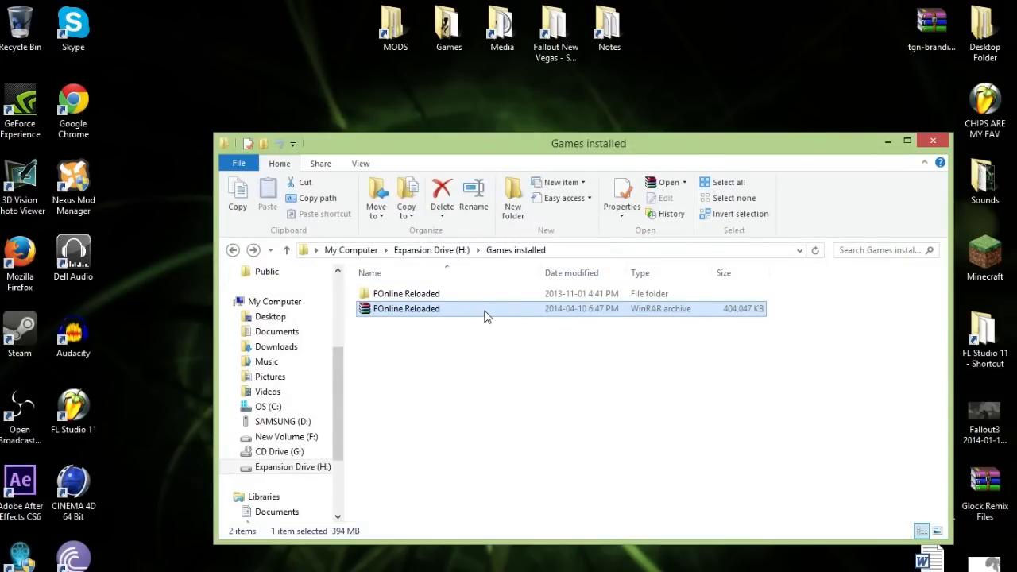
{"action": "mouse_move", "coordinate": [468, 317]}
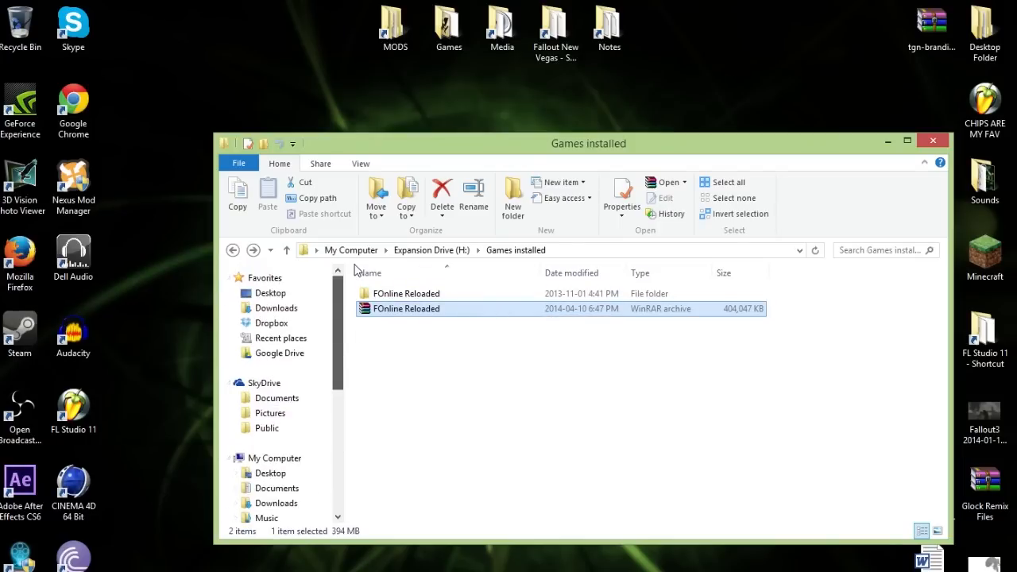
{"action": "double_click", "coordinate": [407, 309]}
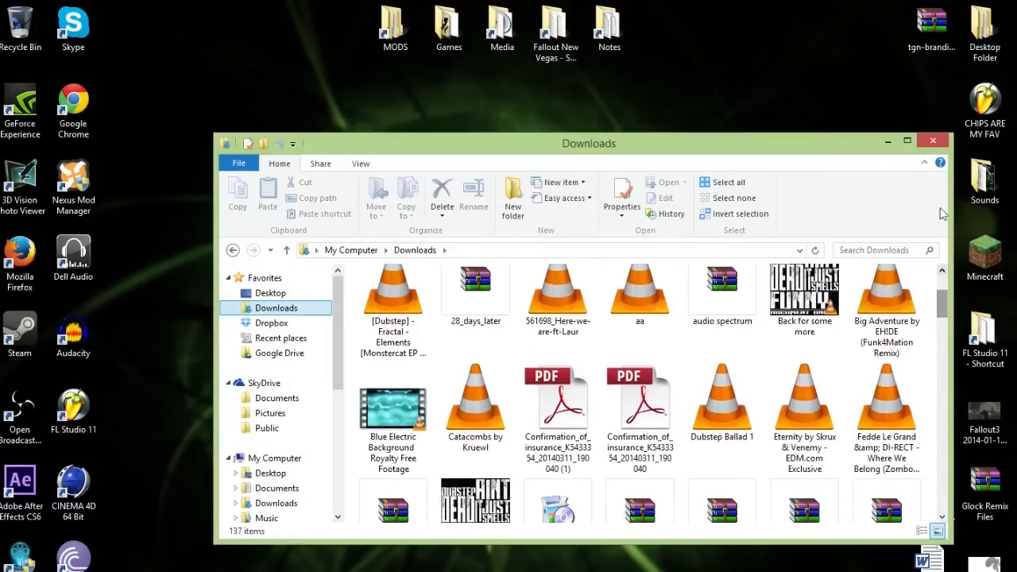
Maximize Explorer, create a folder named 'Game' on New Volume (F:) and open it.
{"action": "left_click", "coordinate": [907, 141]}
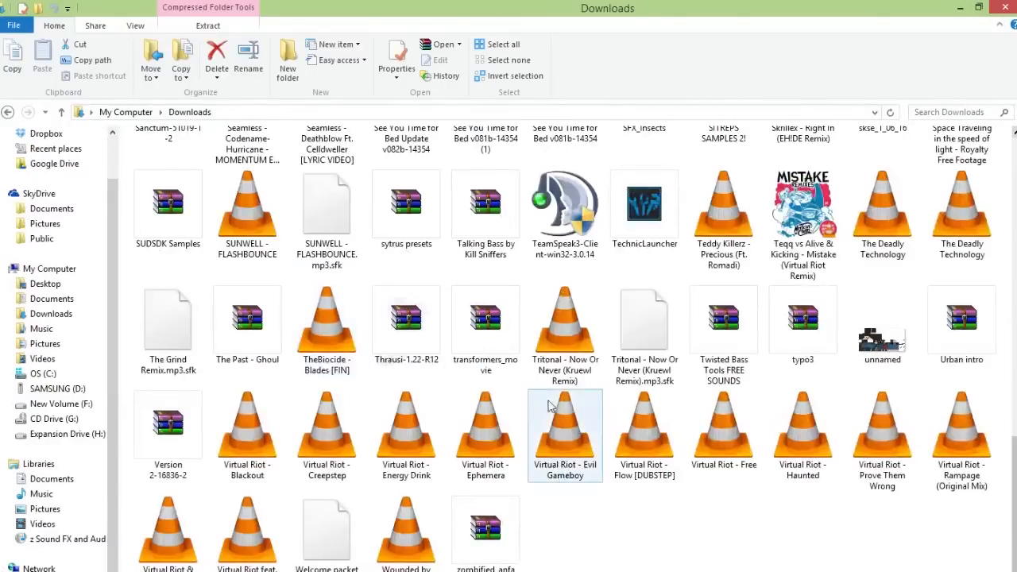
{"action": "left_click", "coordinate": [604, 501]}
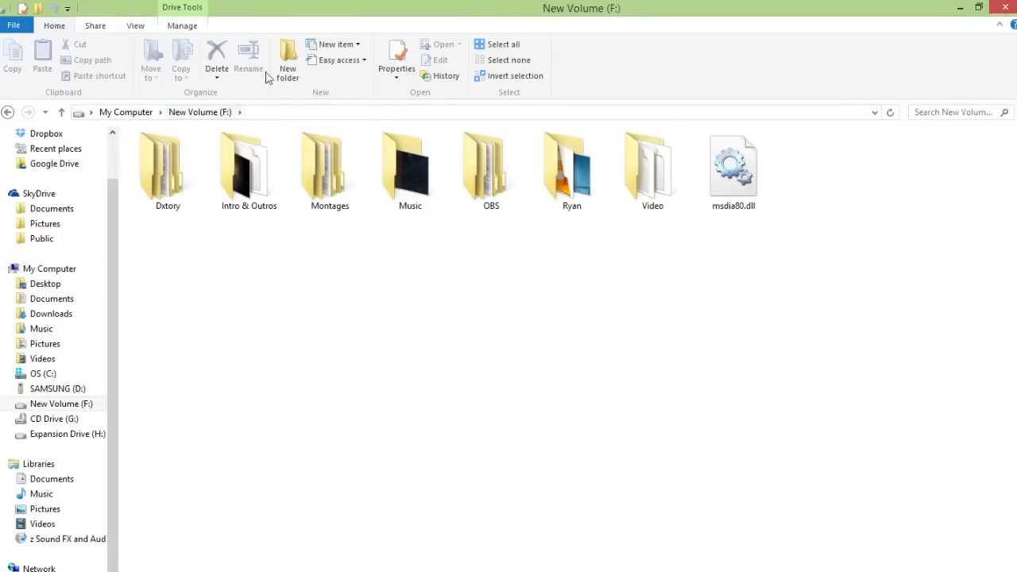
{"action": "type", "text": "Game"}
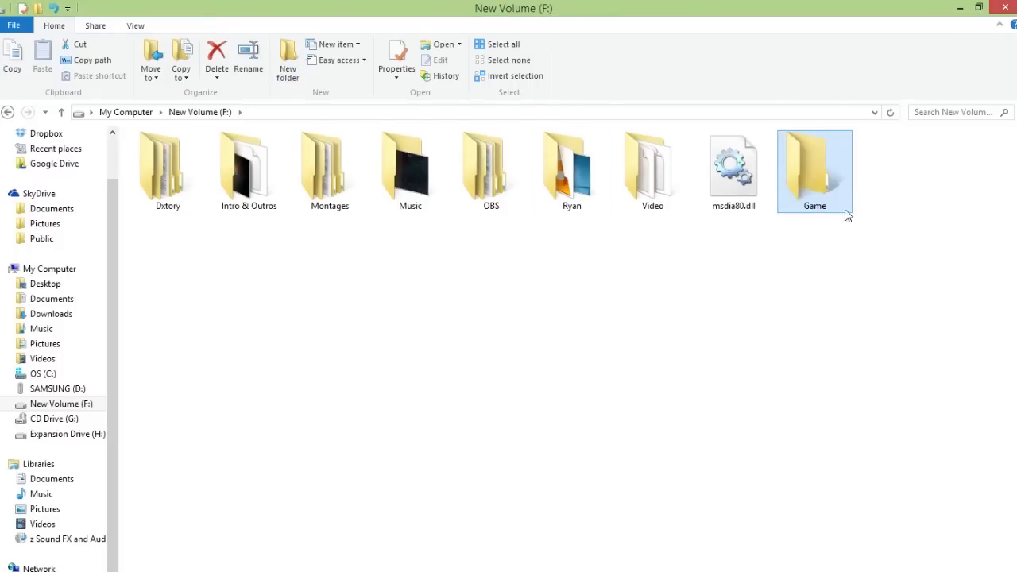
{"action": "double_click", "coordinate": [815, 167]}
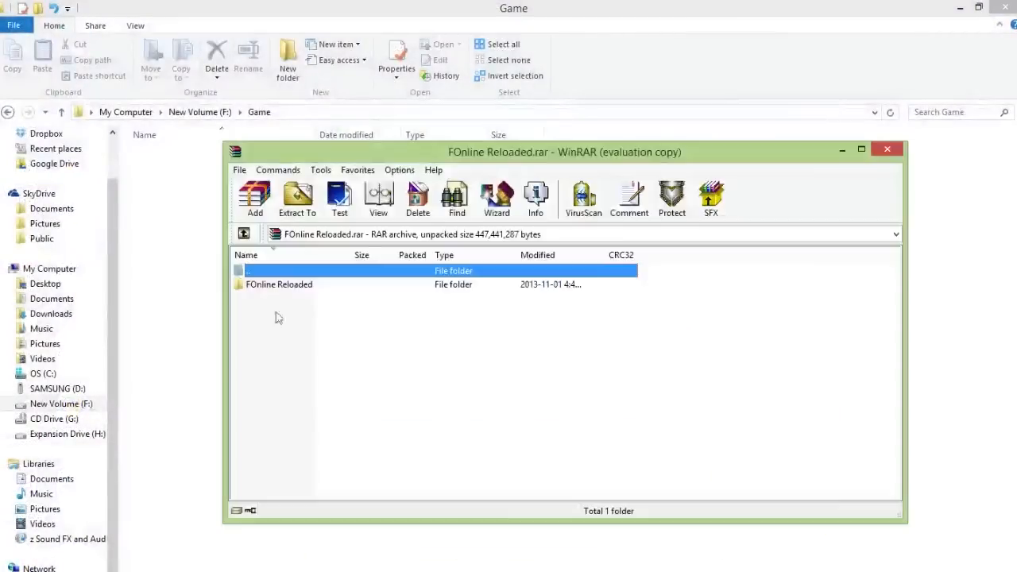
Extract the FOnline Reloaded folder from the WinRAR archive into F:\Game.
{"action": "double_click", "coordinate": [279, 285]}
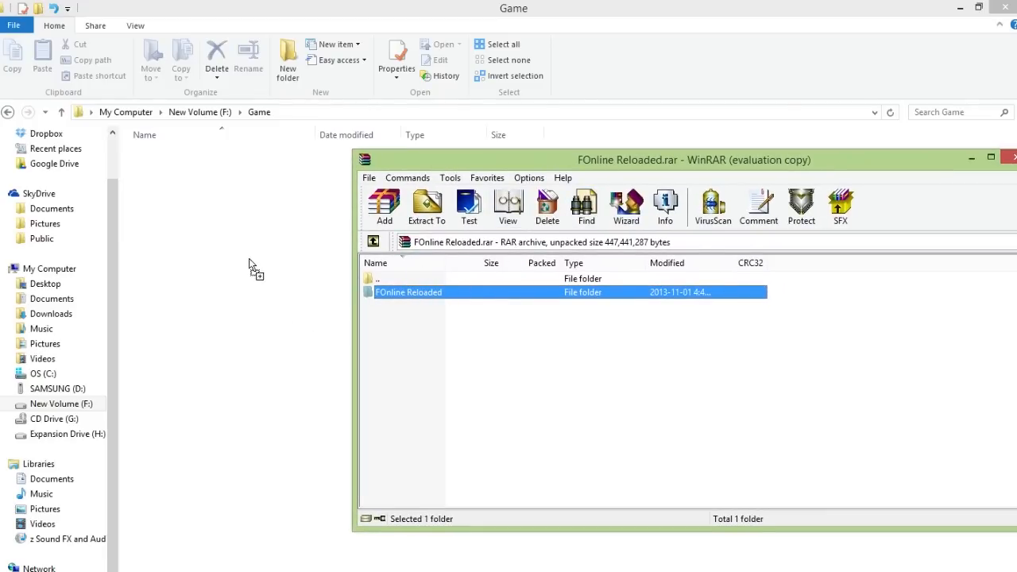
{"action": "left_click", "coordinate": [426, 206]}
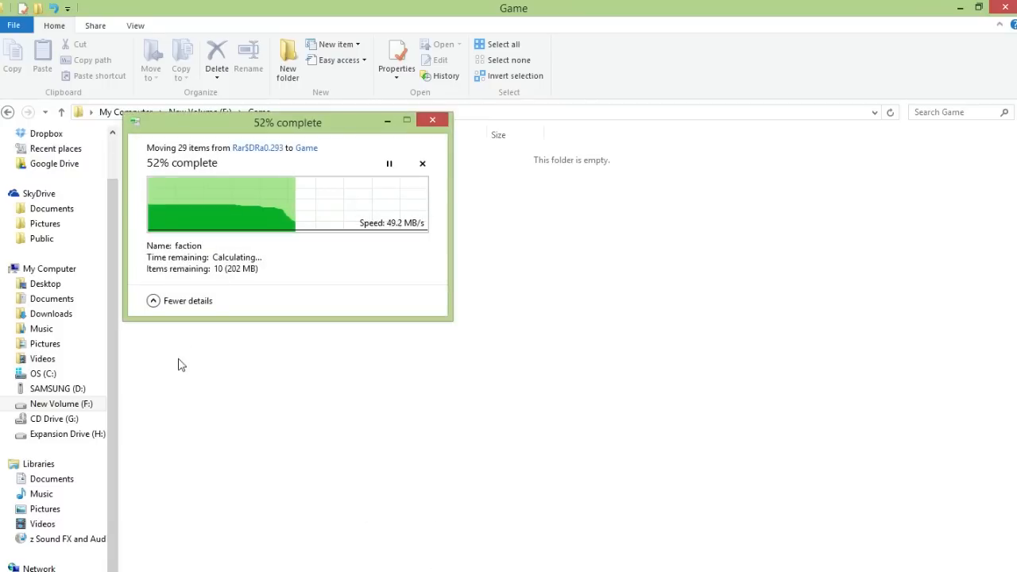
{"action": "mouse_move", "coordinate": [197, 143]}
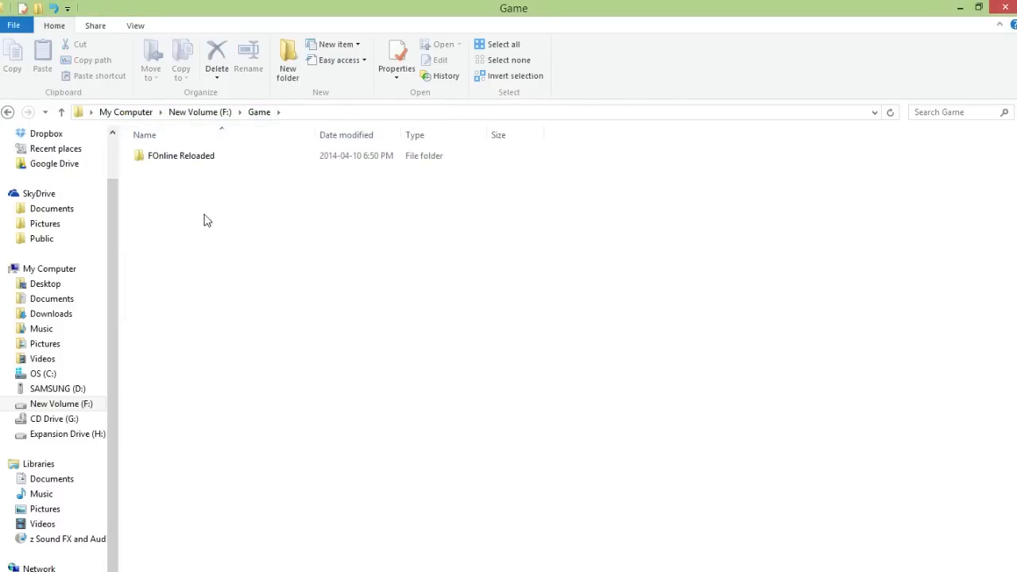
Browse the extracted FOnline Reloaded folder and its data folder, then launch FOConfig.
{"action": "double_click", "coordinate": [180, 155]}
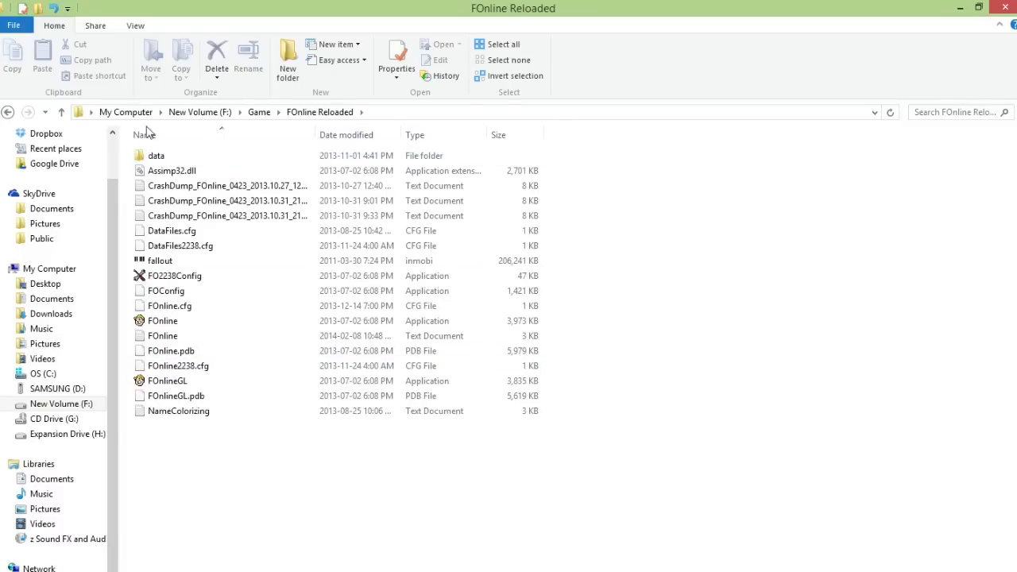
{"action": "left_click", "coordinate": [175, 276]}
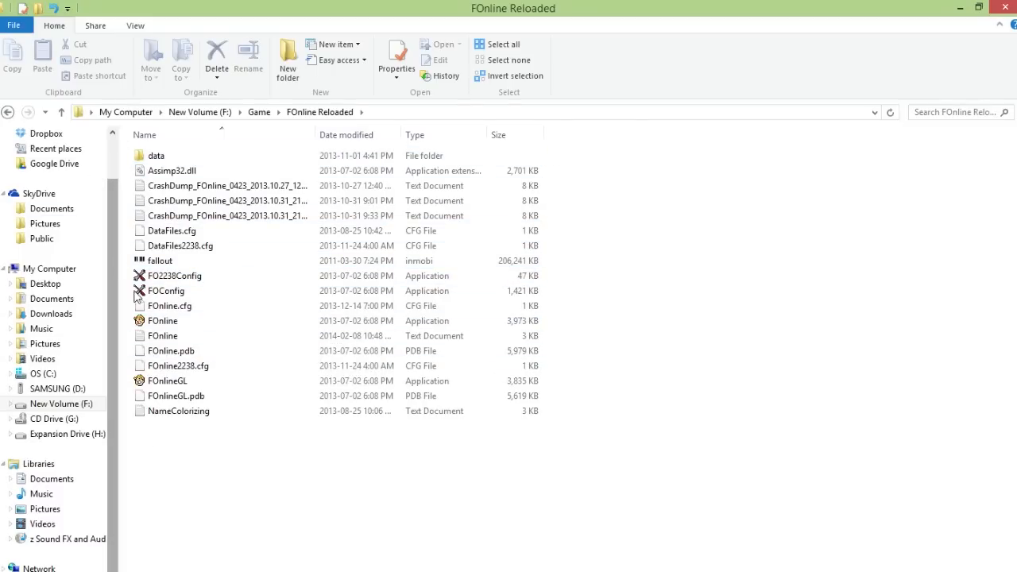
{"action": "double_click", "coordinate": [155, 155]}
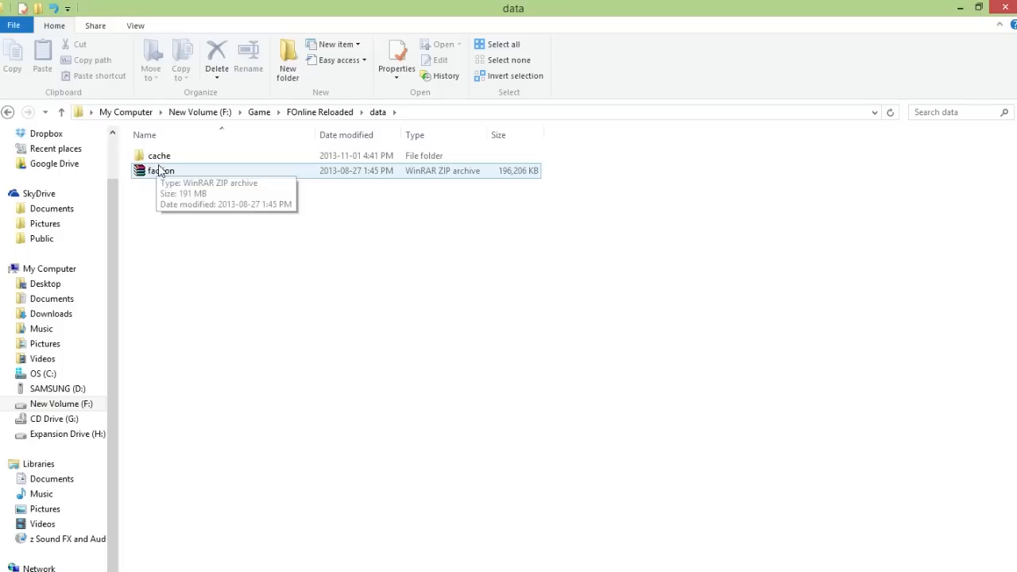
{"action": "double_click", "coordinate": [159, 155]}
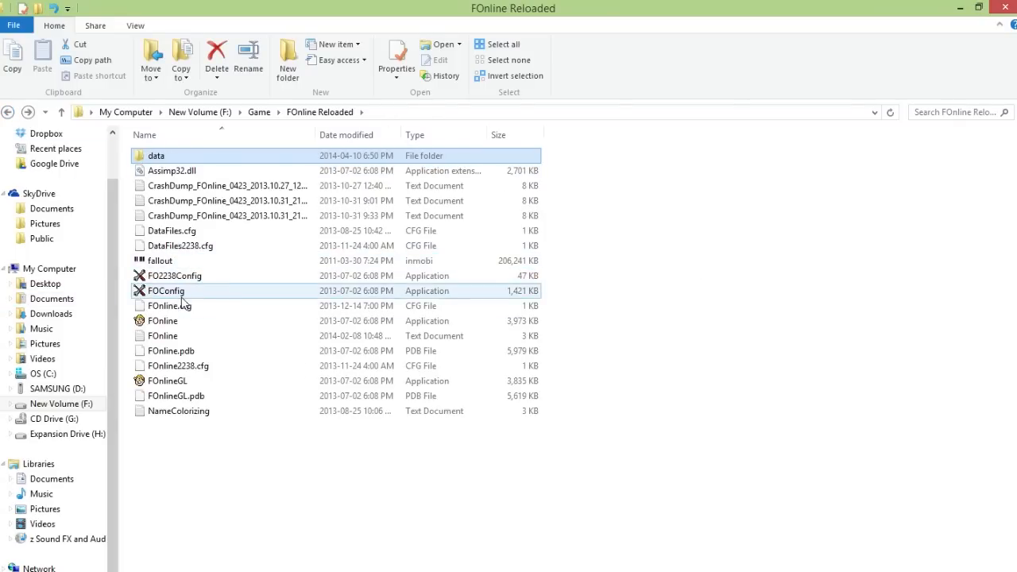
{"action": "double_click", "coordinate": [175, 276]}
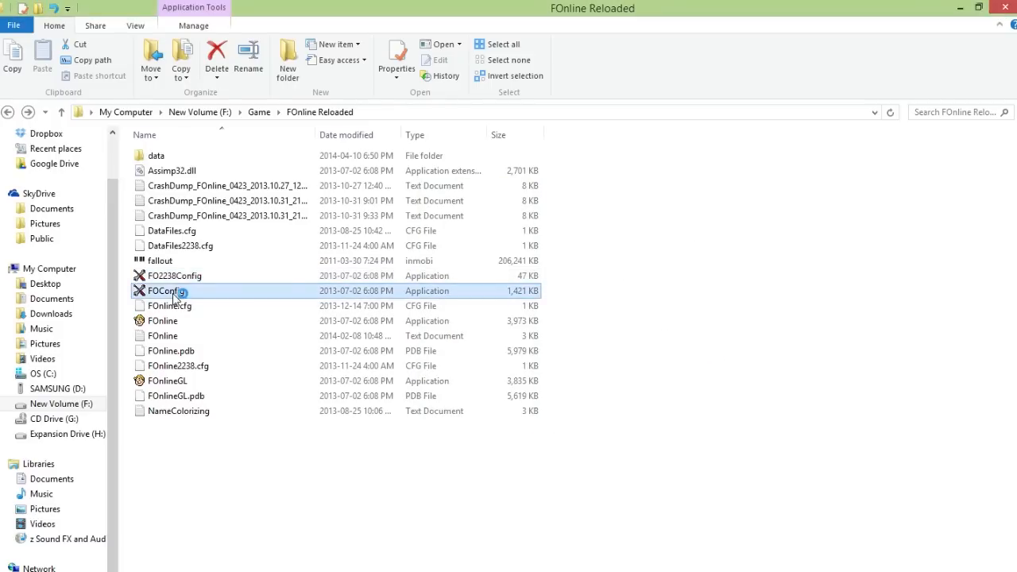
View the 2238 Config key bindings, close that window, and move the configurator beside the file list.
{"action": "double_click", "coordinate": [167, 290]}
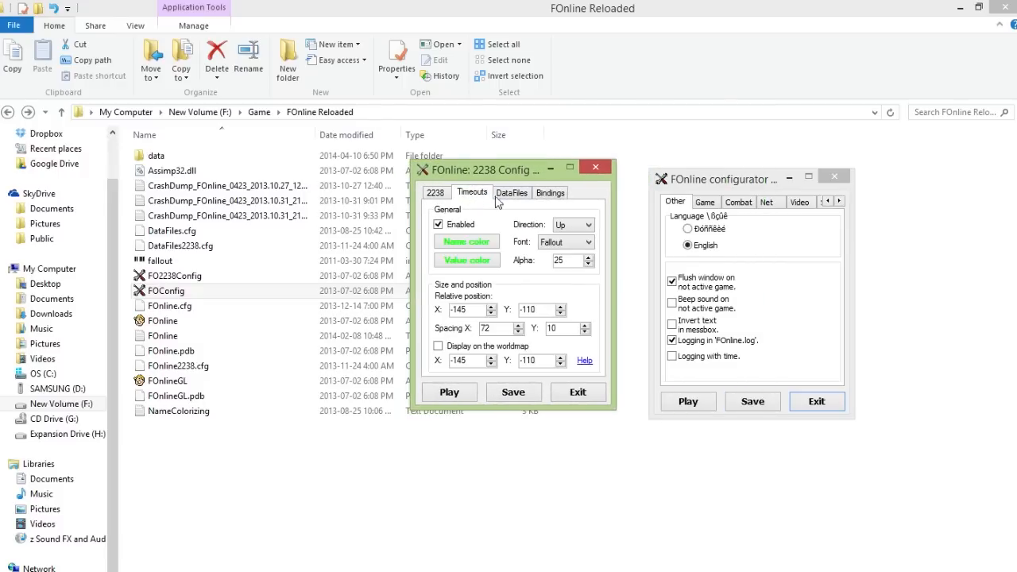
{"action": "left_click", "coordinate": [551, 193]}
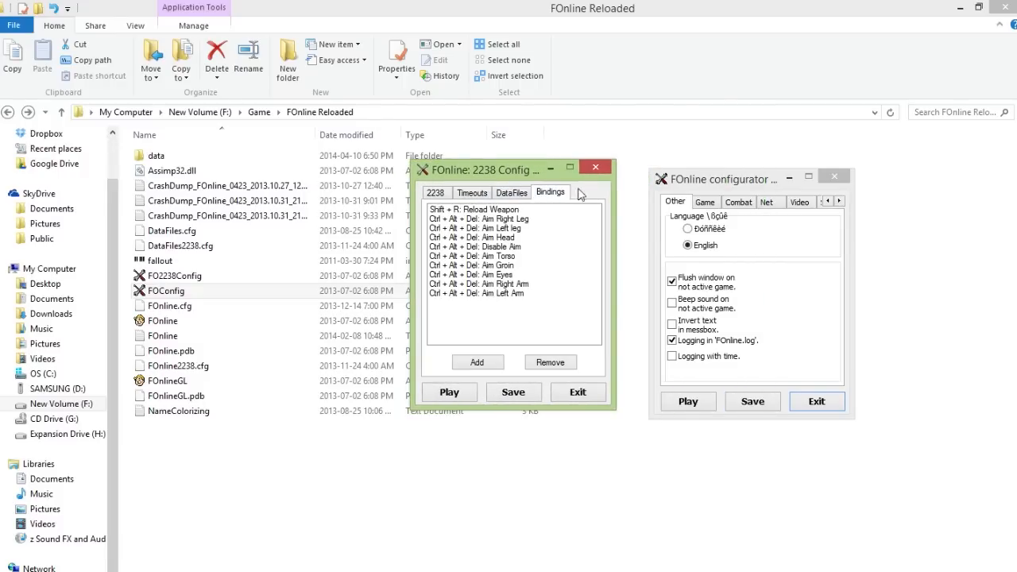
{"action": "left_click", "coordinate": [473, 192]}
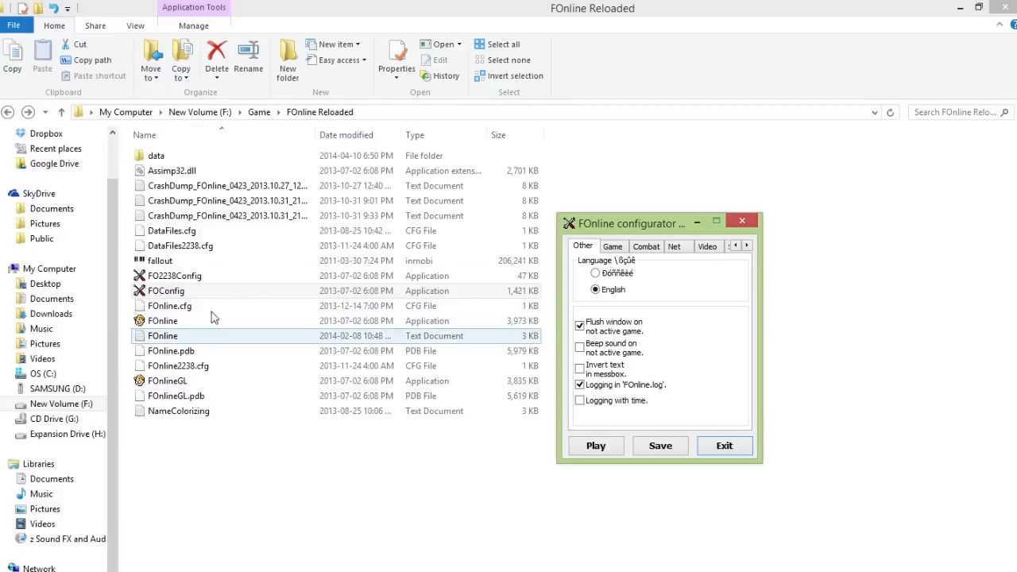
{"action": "left_click_drag", "start_coordinate": [660, 221], "coordinate": [668, 213]}
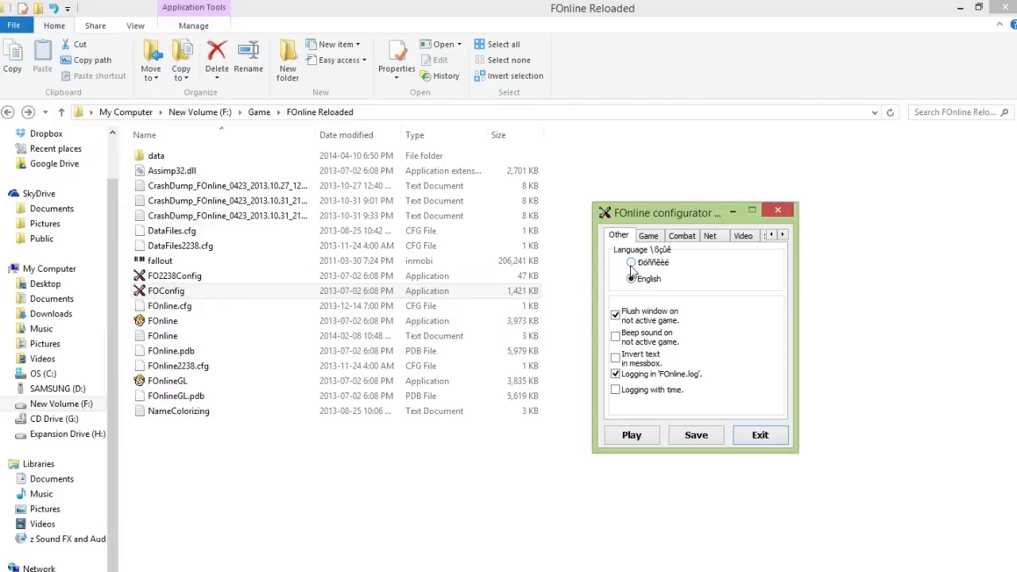
{"action": "left_click", "coordinate": [631, 279]}
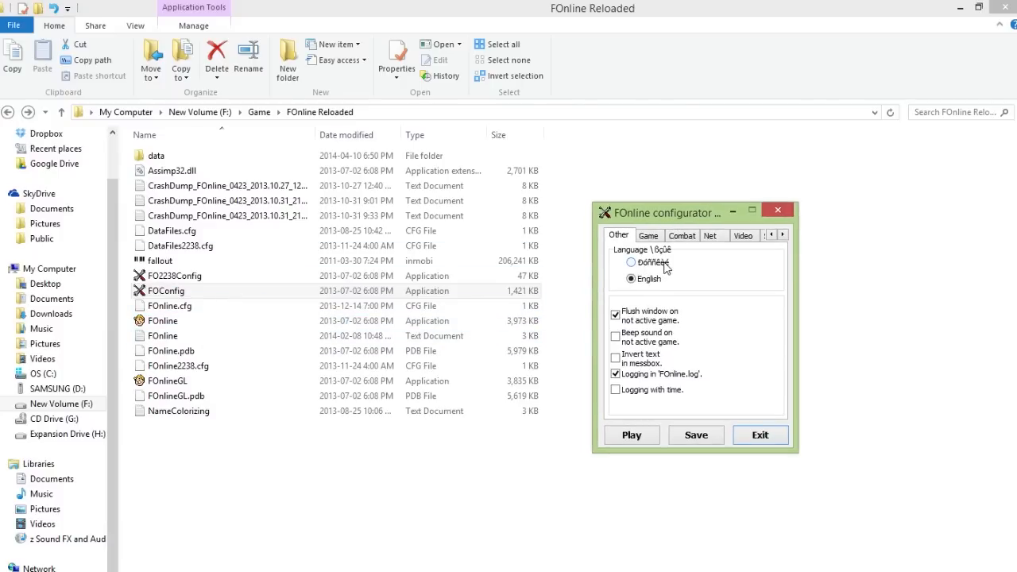
{"action": "left_click", "coordinate": [631, 278]}
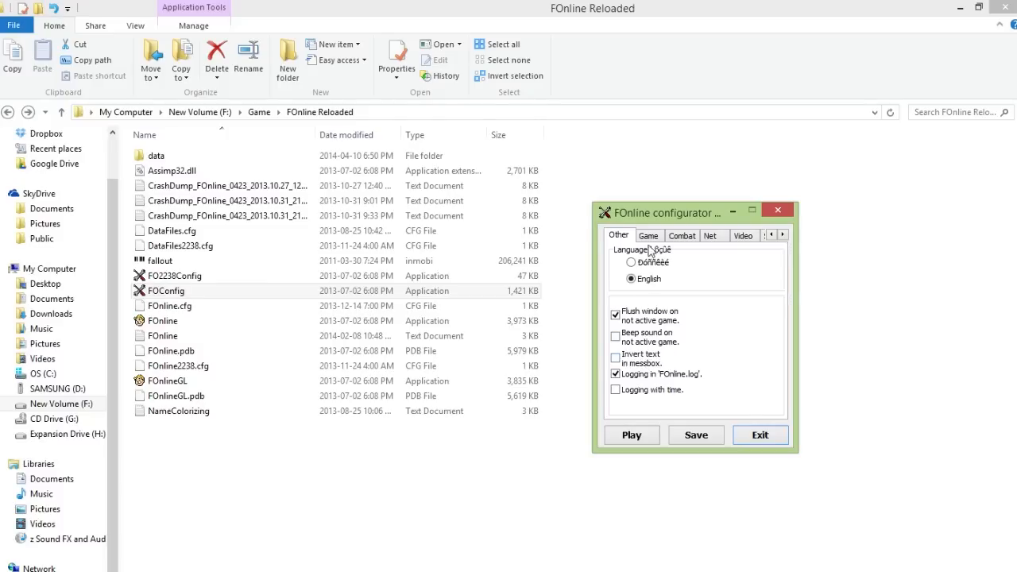
Look through the Game, Combat and Net server settings tabs.
{"action": "left_click", "coordinate": [649, 235]}
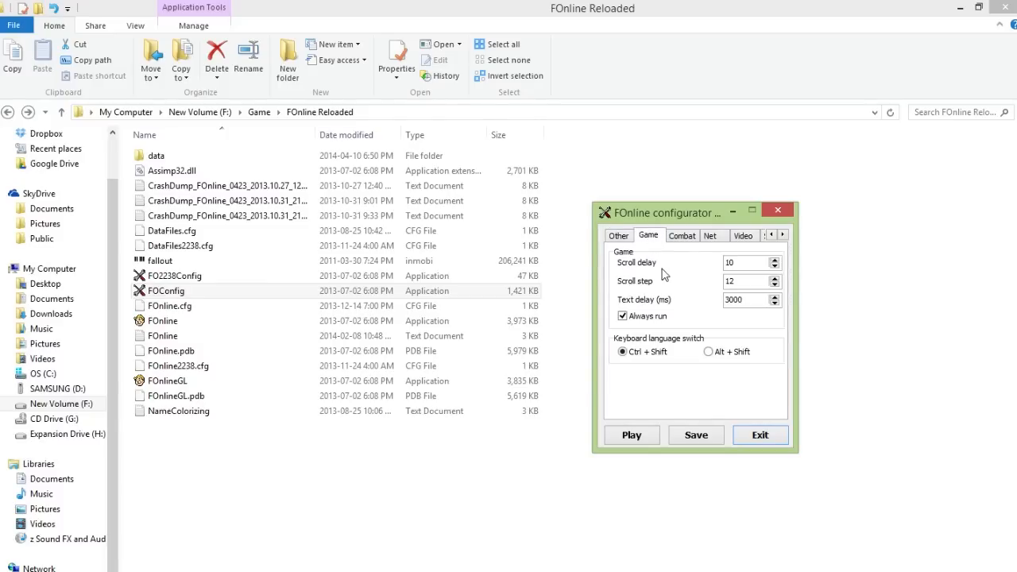
{"action": "left_click", "coordinate": [681, 236]}
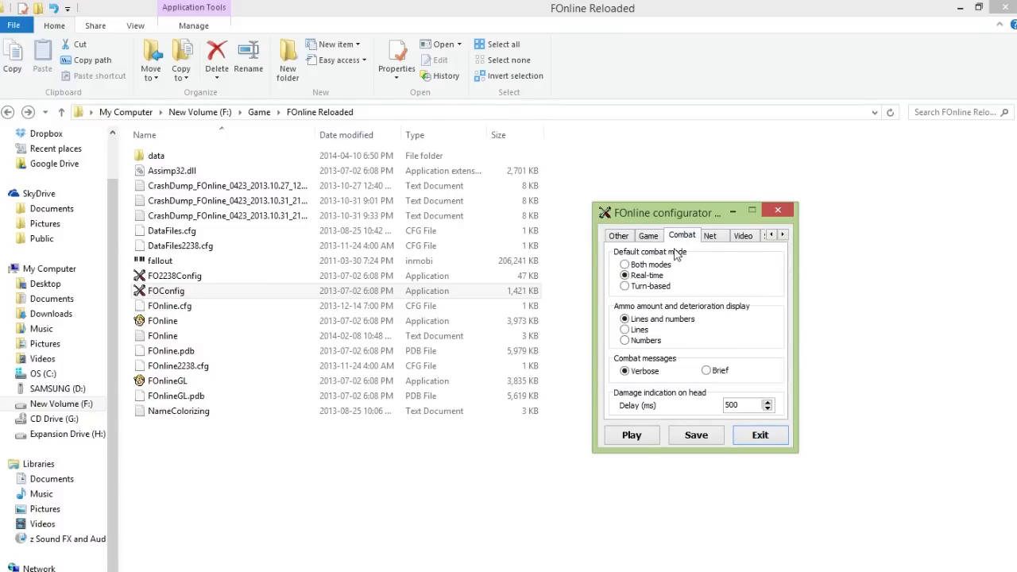
{"action": "left_click", "coordinate": [712, 236]}
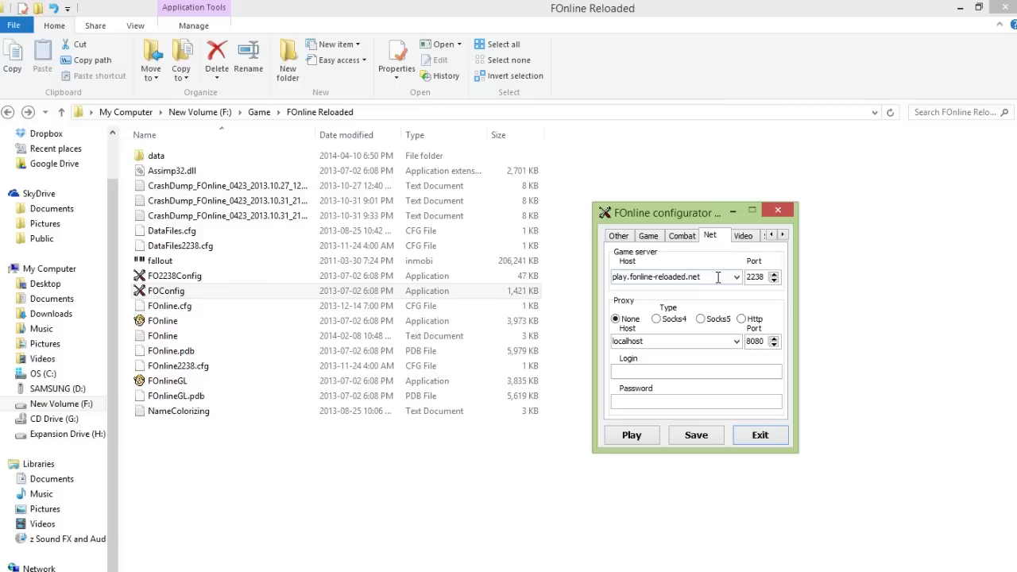
{"action": "mouse_move", "coordinate": [724, 293]}
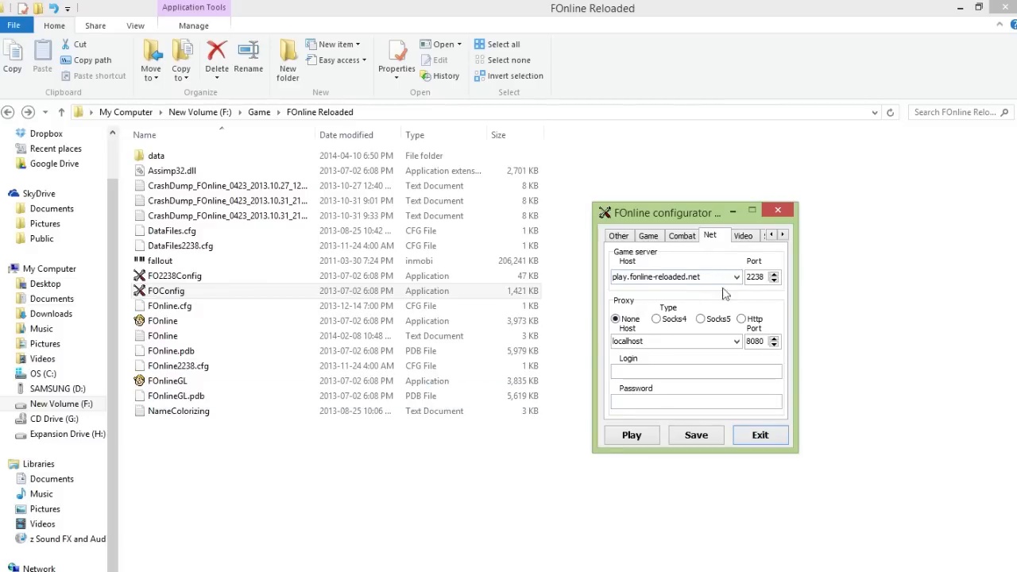
{"action": "left_click", "coordinate": [713, 235]}
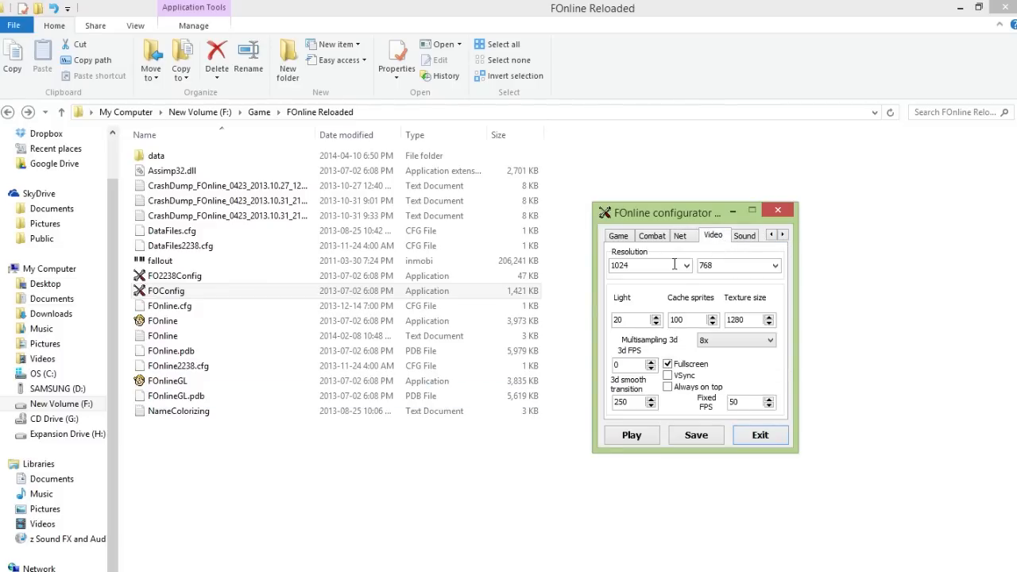
Set the video to 1280×1024 with VSync and 16x multisampling, and save.
{"action": "left_click", "coordinate": [685, 266]}
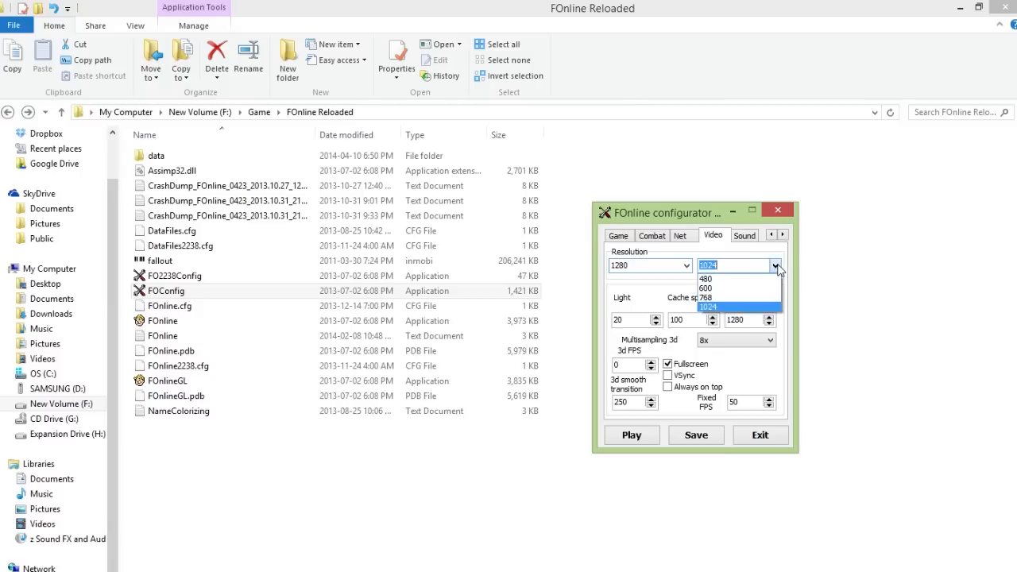
{"action": "left_click", "coordinate": [707, 307]}
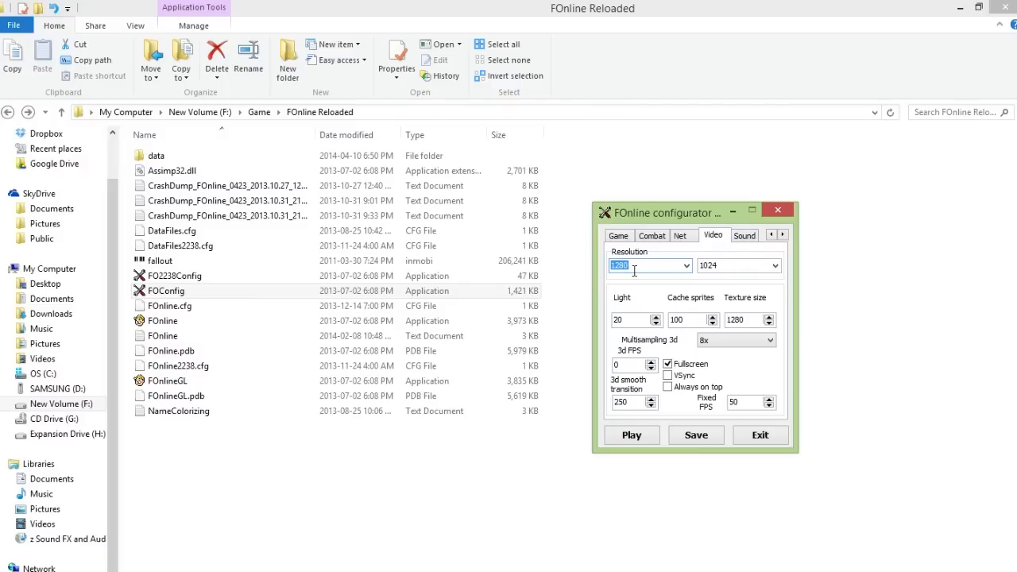
{"action": "mouse_move", "coordinate": [642, 263]}
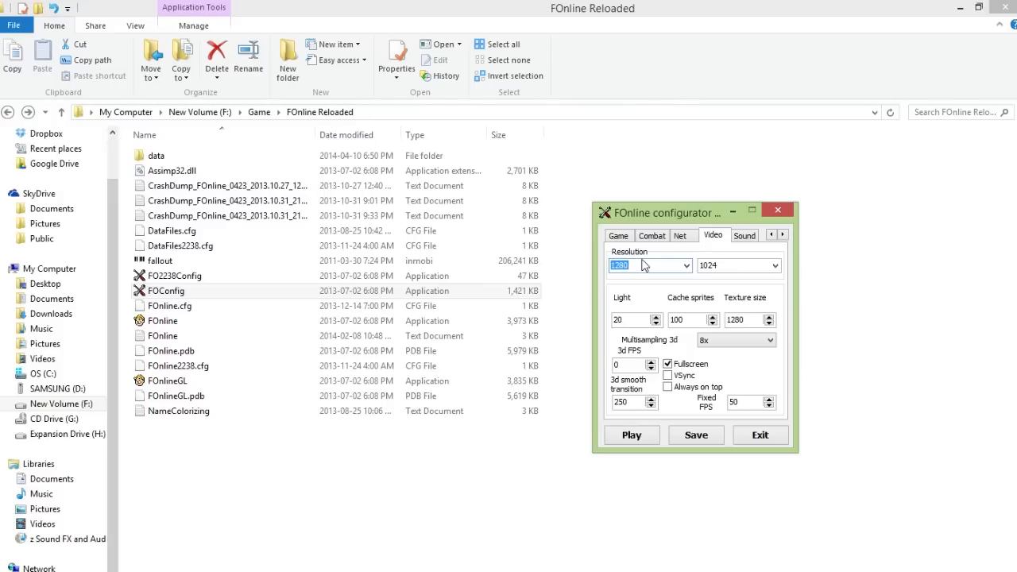
{"action": "left_click", "coordinate": [667, 375]}
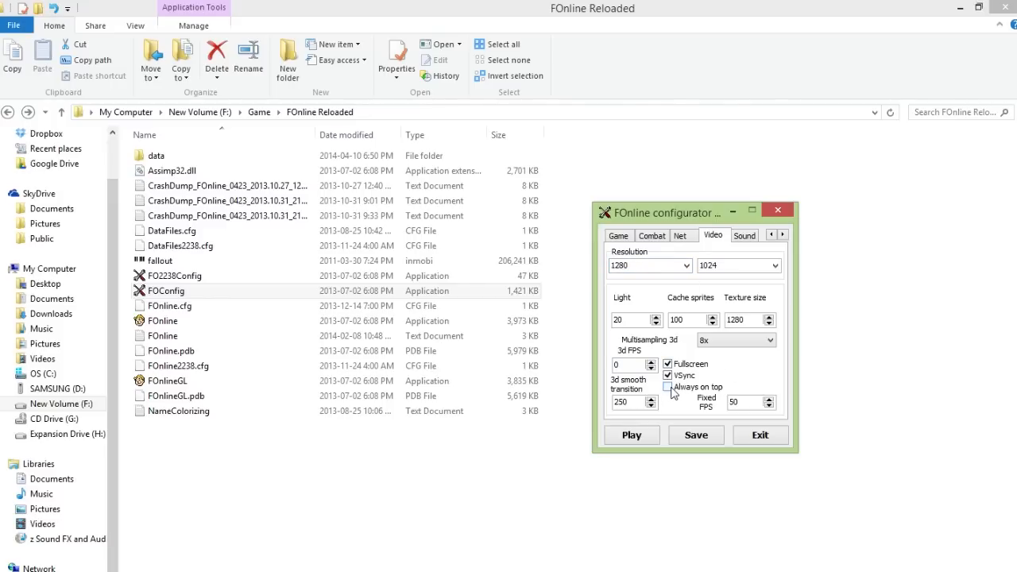
{"action": "left_click", "coordinate": [767, 340]}
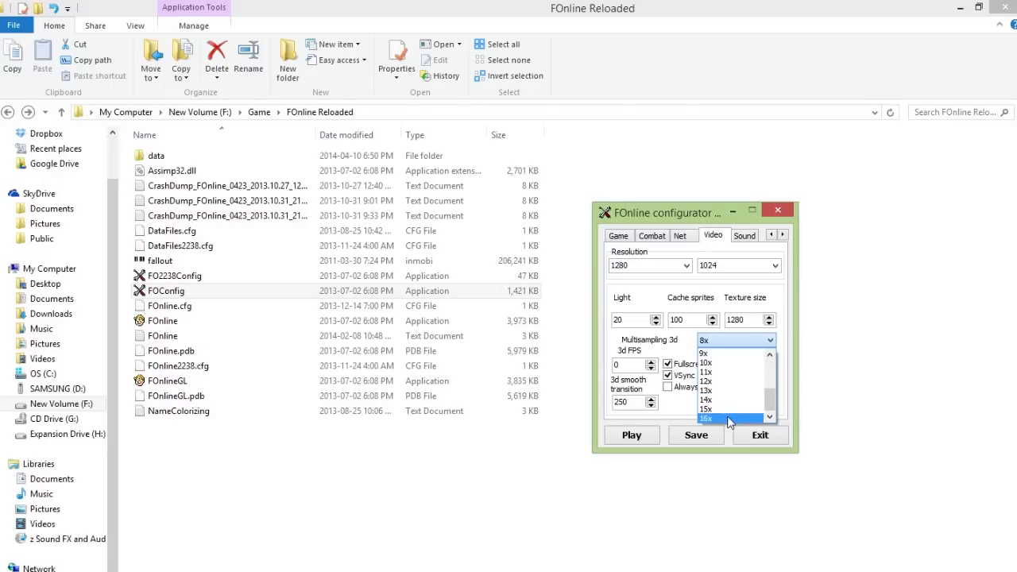
{"action": "left_click", "coordinate": [706, 418]}
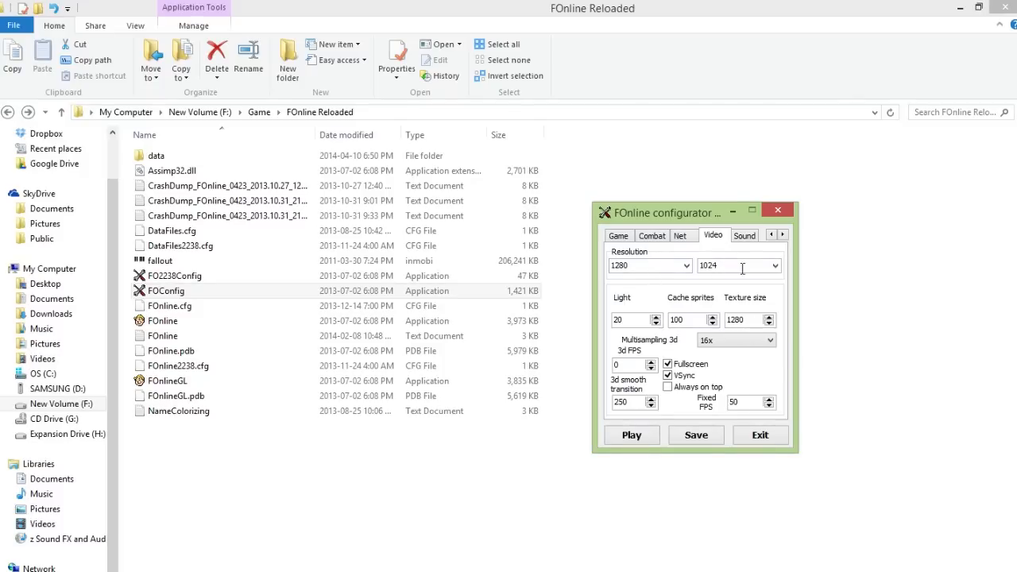
{"action": "left_click", "coordinate": [695, 434]}
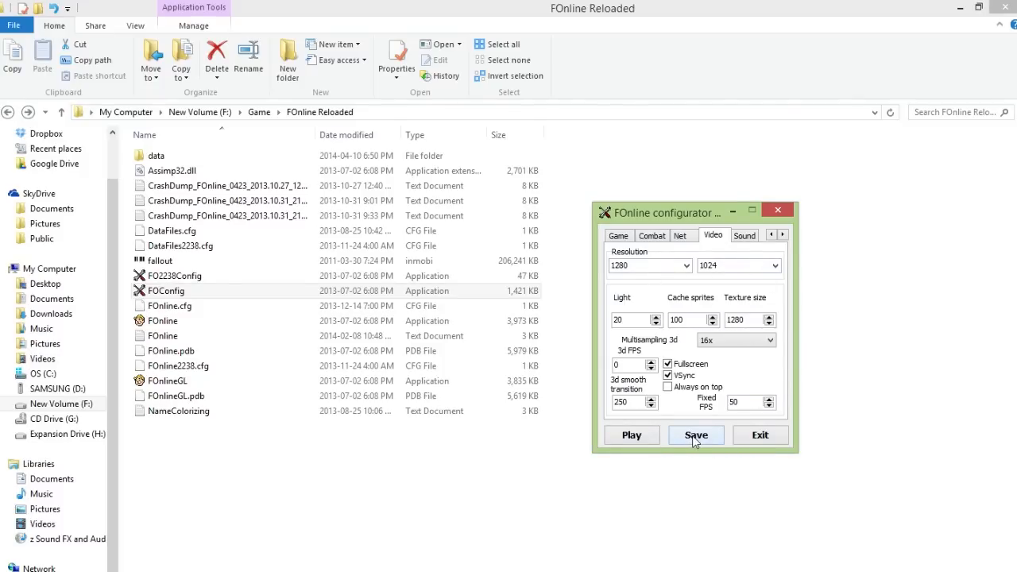
Drag the sound effects volume slider to about half, then close the configurator.
{"action": "left_click", "coordinate": [744, 235]}
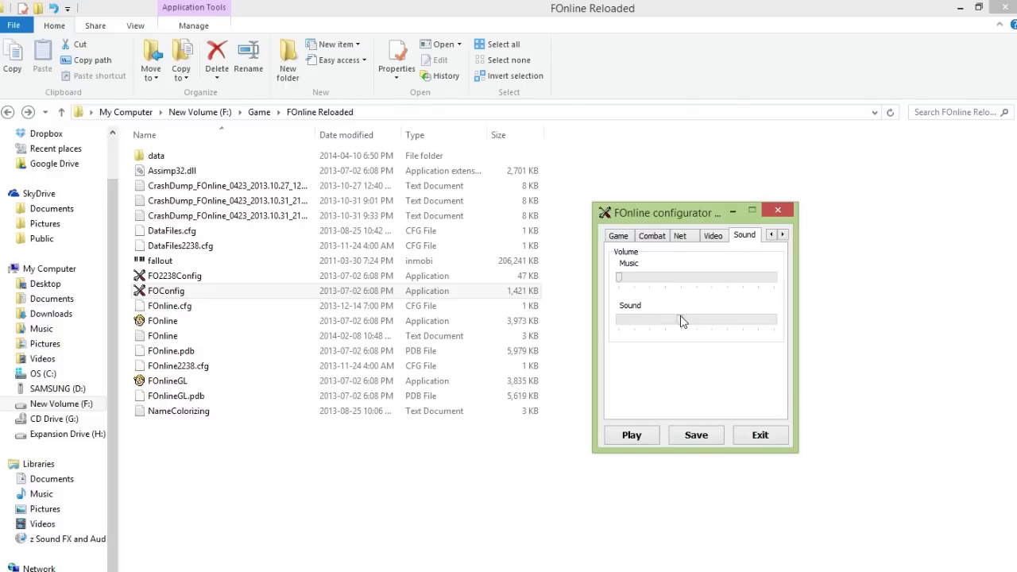
{"action": "left_click_drag", "start_coordinate": [682, 318], "coordinate": [634, 323]}
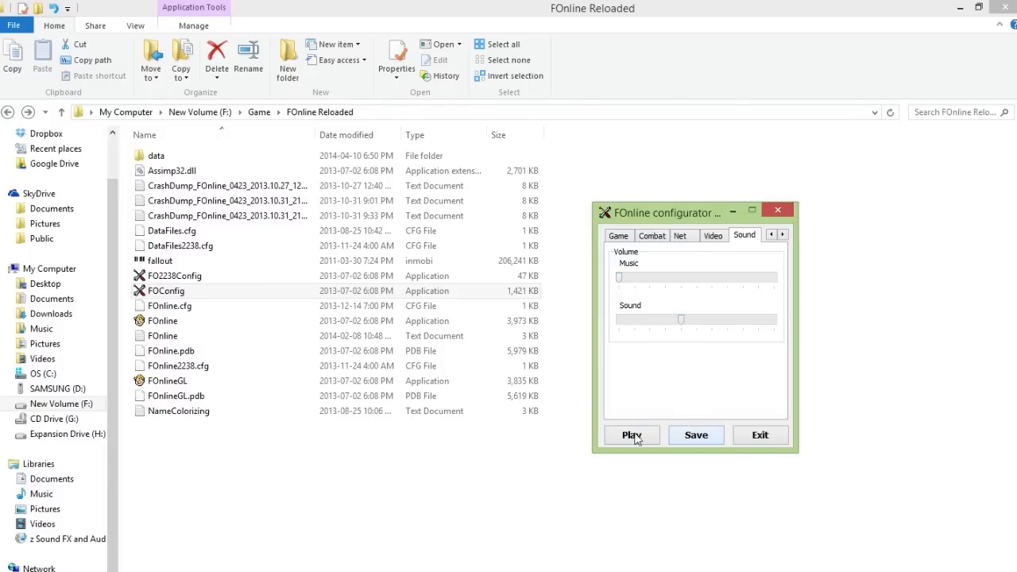
{"action": "mouse_move", "coordinate": [637, 435]}
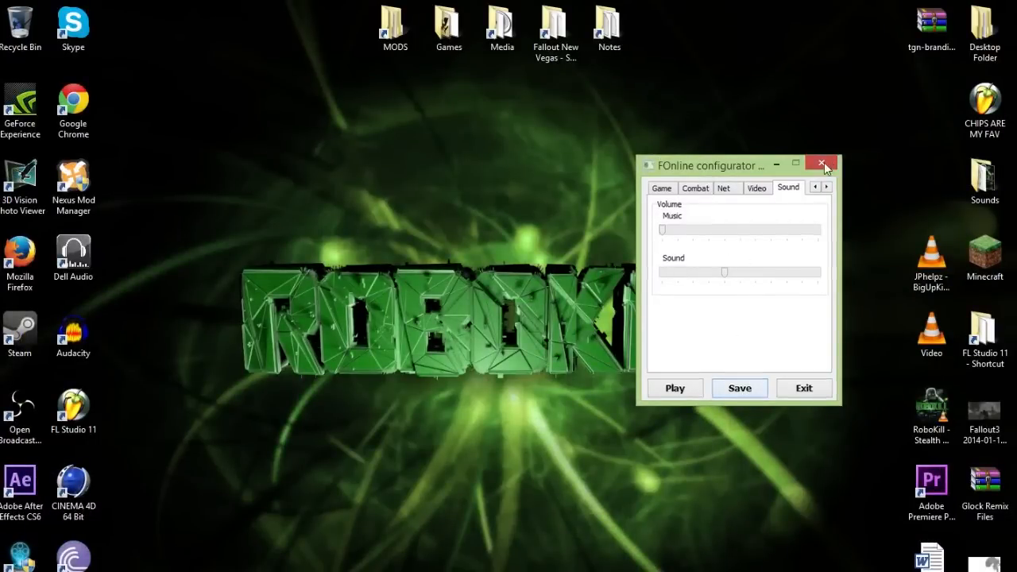
{"action": "left_click", "coordinate": [821, 164]}
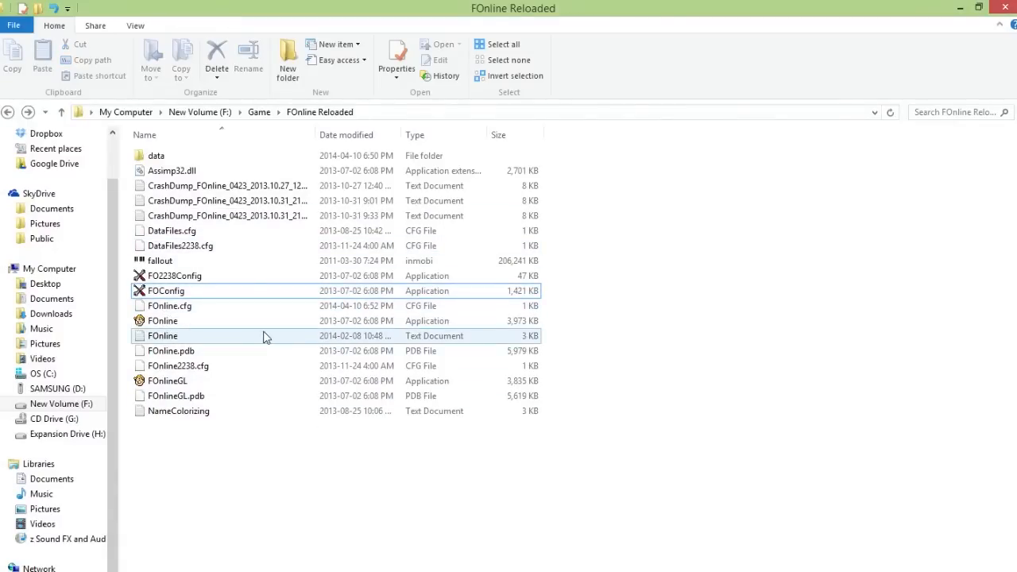
Reopen FOConfig and choose a different horizontal resolution on the Video tab.
{"action": "left_click", "coordinate": [162, 321]}
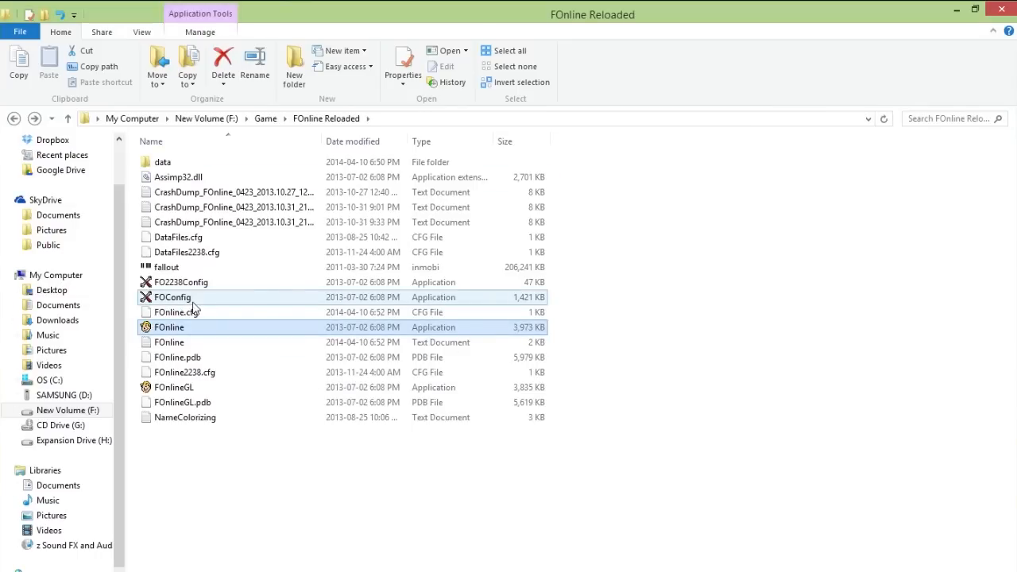
{"action": "double_click", "coordinate": [172, 296]}
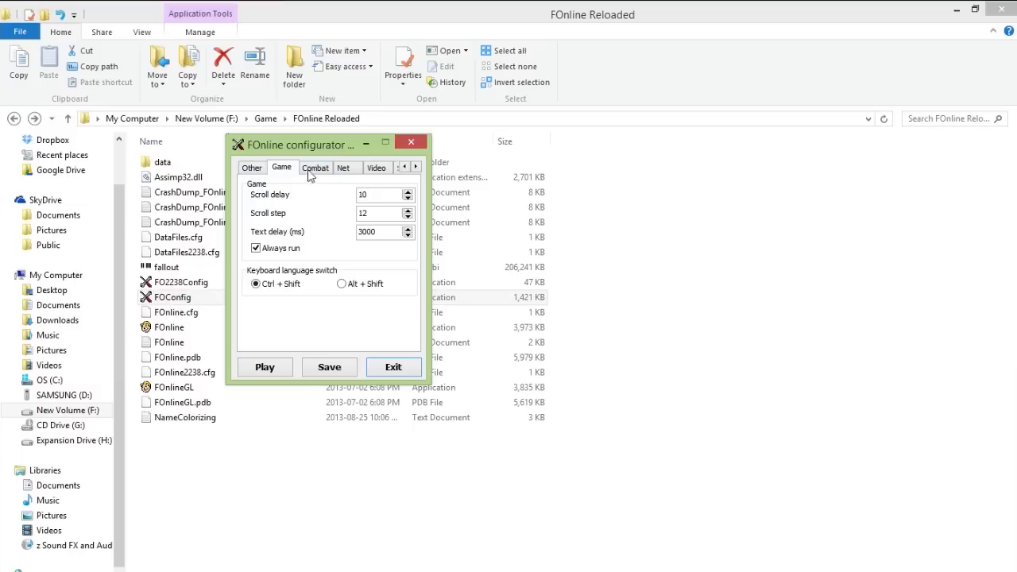
{"action": "left_click", "coordinate": [315, 167]}
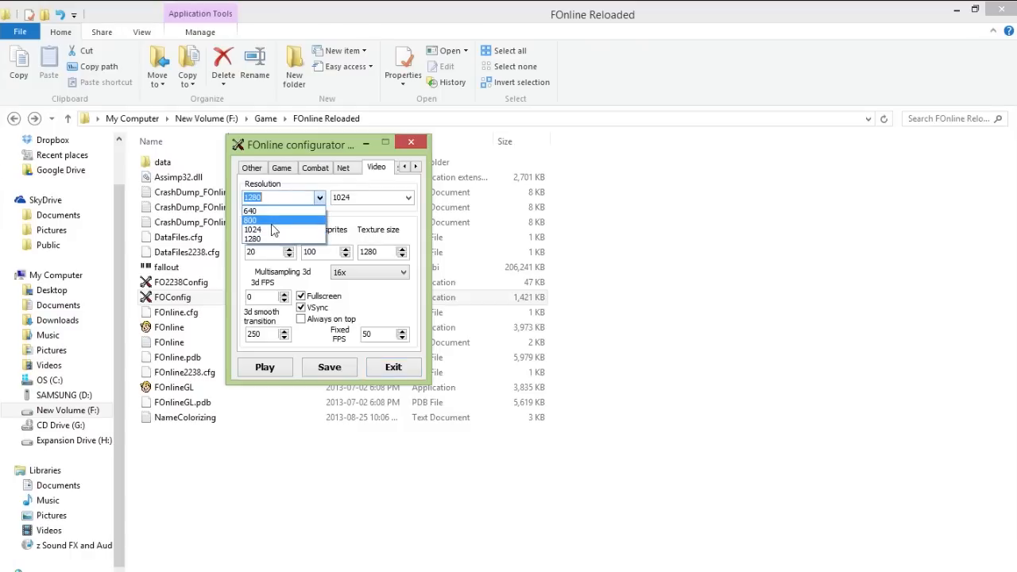
{"action": "left_click", "coordinate": [252, 230]}
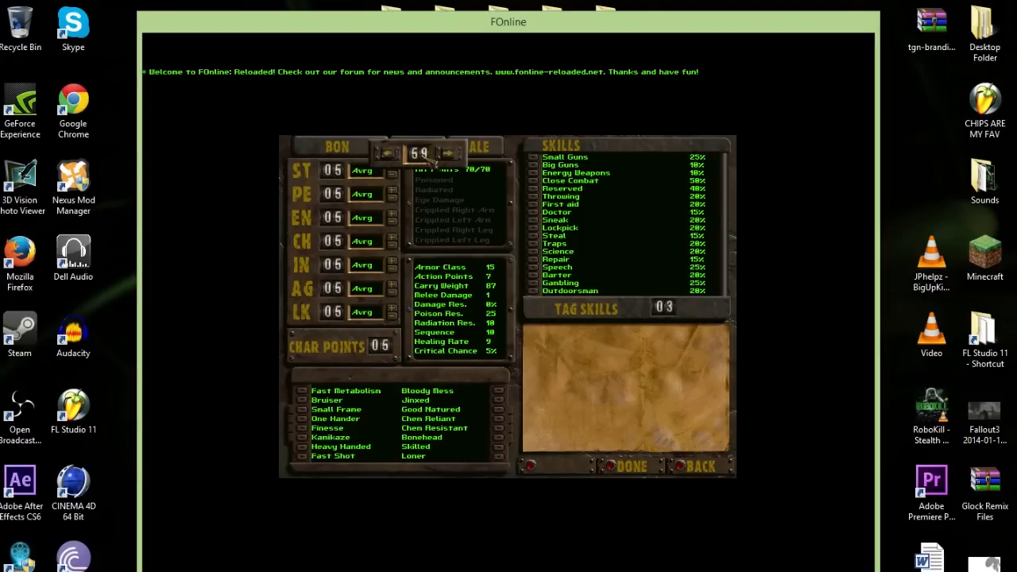
Lower the new character's age to 14 and finish creation.
{"action": "left_click", "coordinate": [390, 153]}
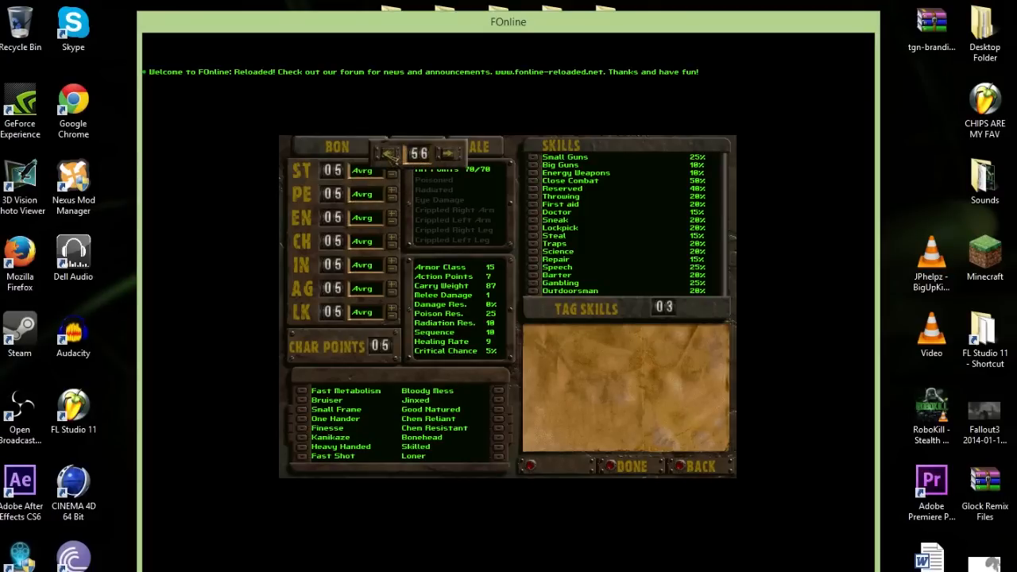
{"action": "left_click", "coordinate": [389, 153]}
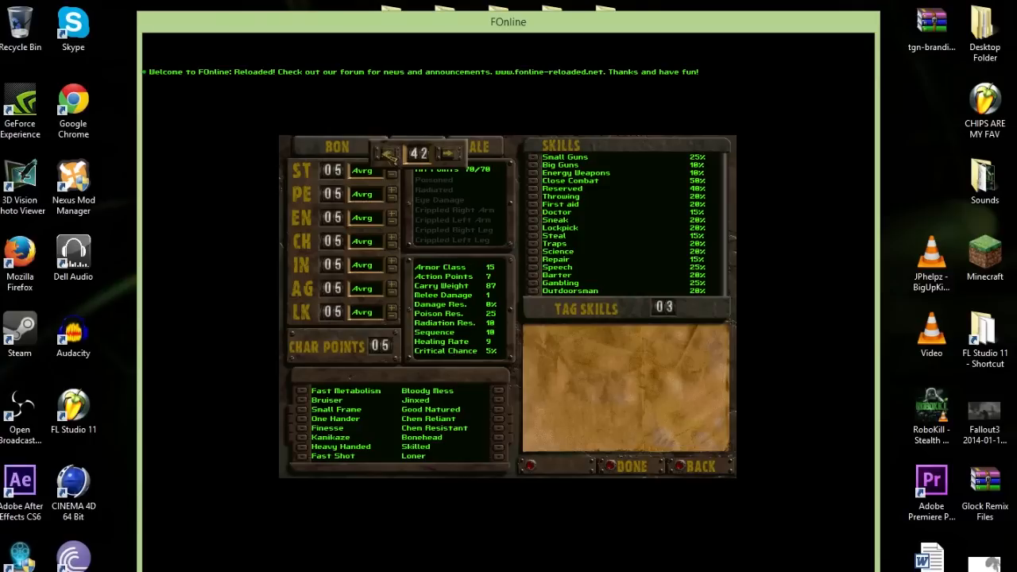
{"action": "left_click", "coordinate": [386, 153]}
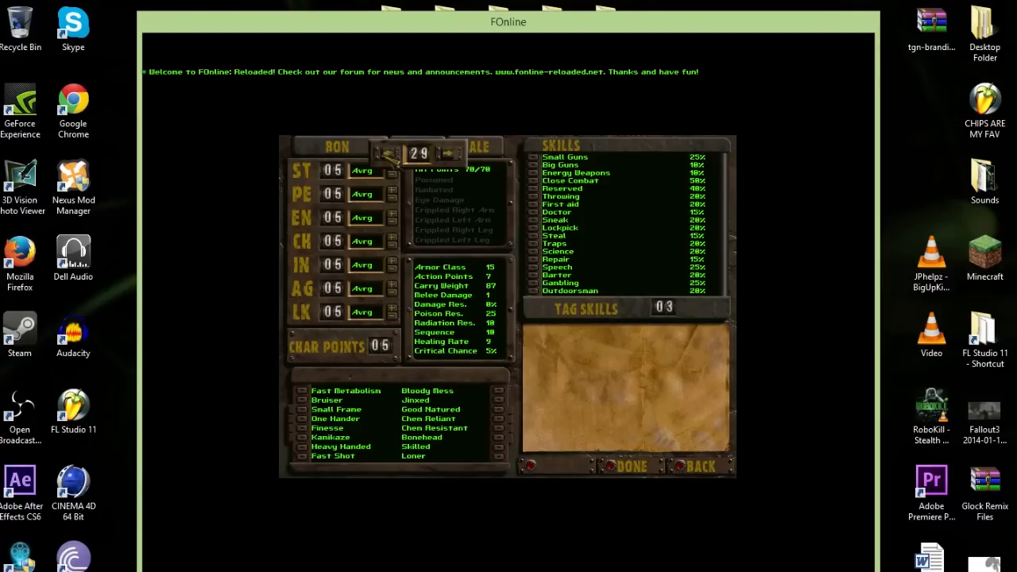
{"action": "left_click", "coordinate": [386, 154]}
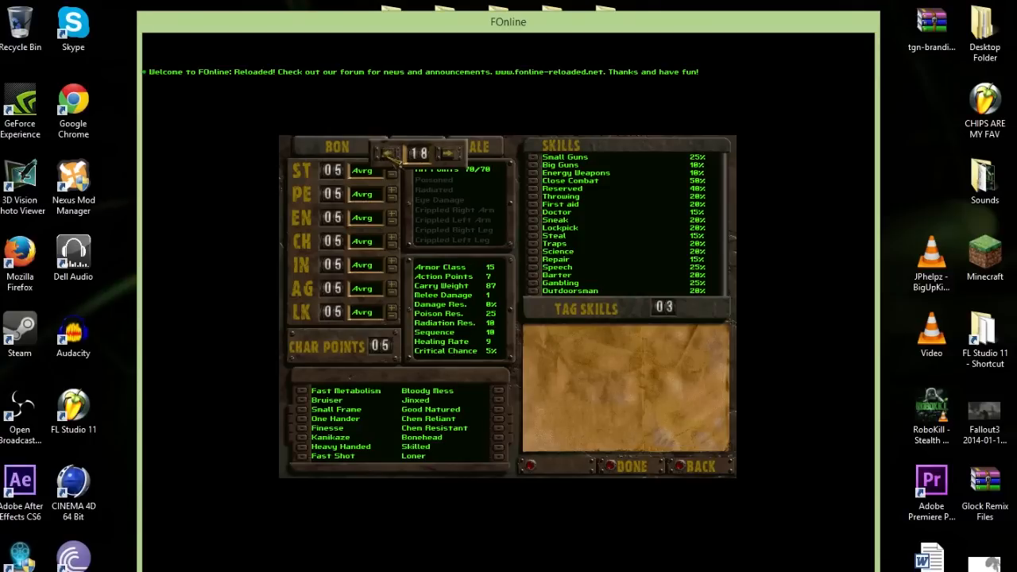
{"action": "left_click", "coordinate": [450, 153]}
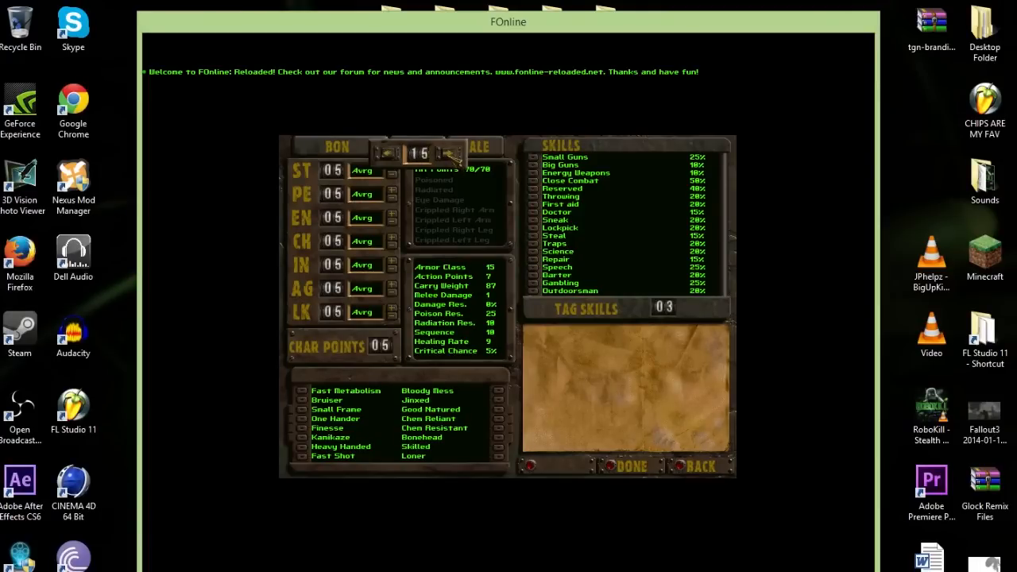
{"action": "left_click", "coordinate": [447, 155]}
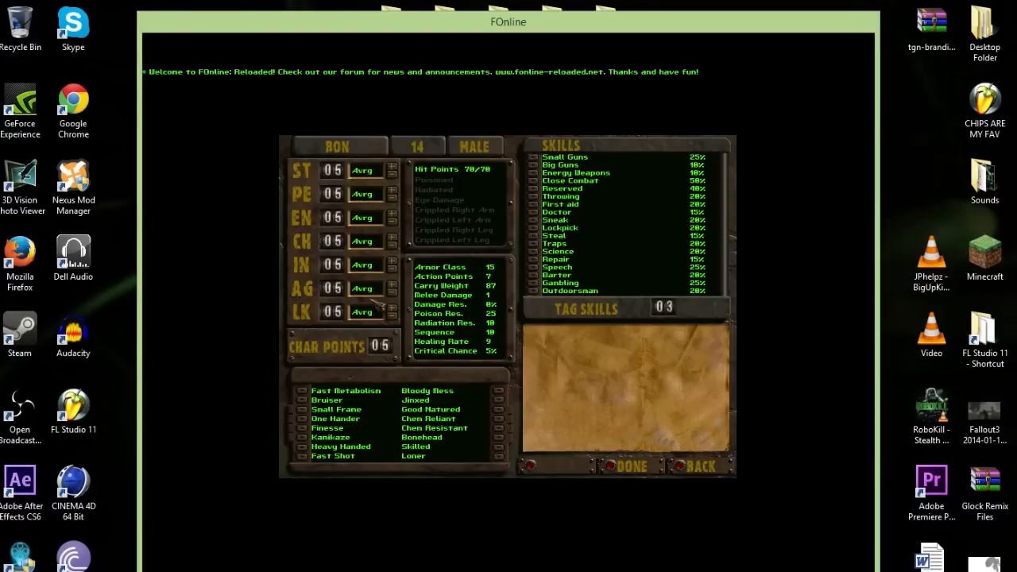
{"action": "mouse_move", "coordinate": [627, 101]}
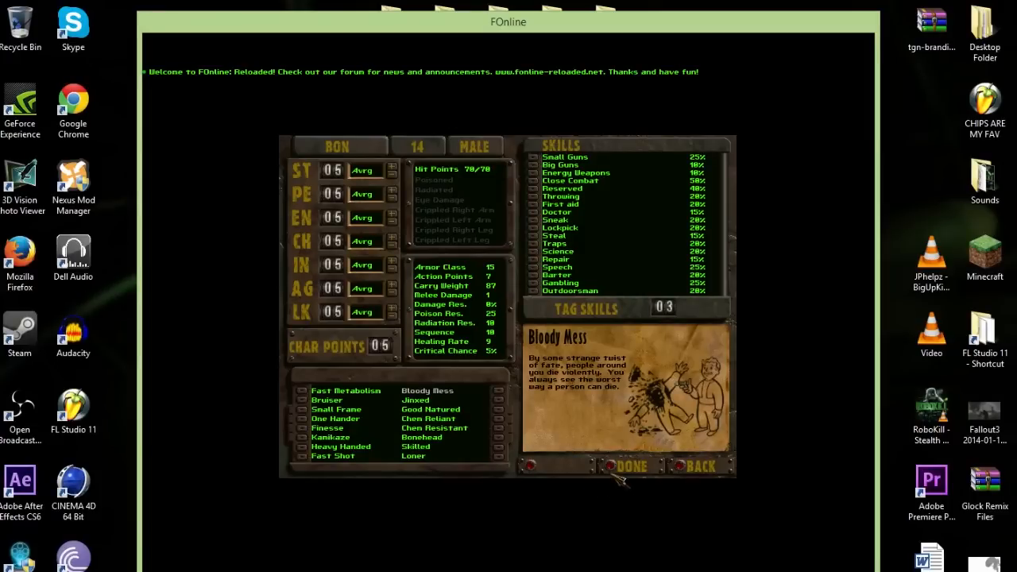
{"action": "mouse_move", "coordinate": [761, 471]}
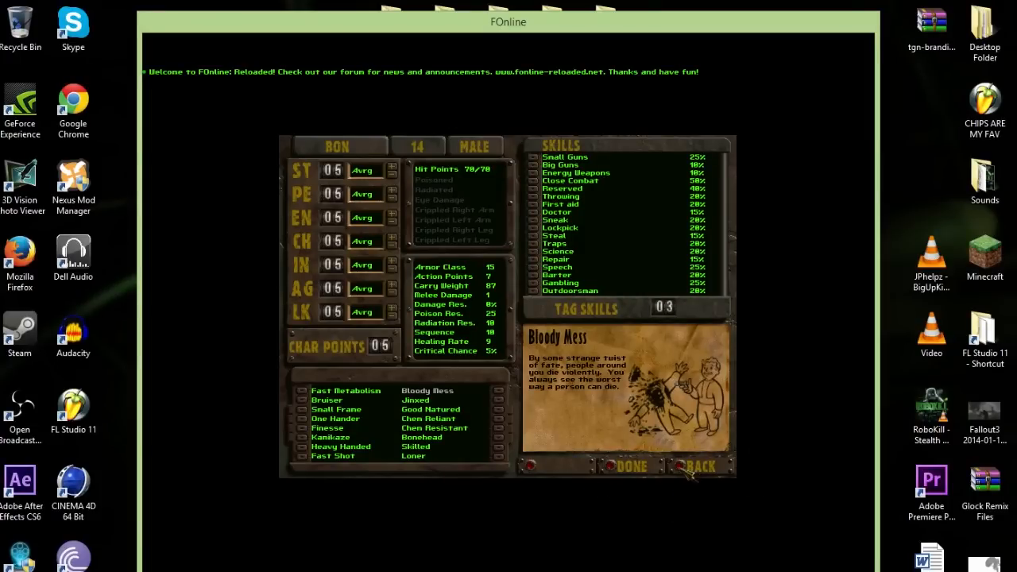
{"action": "left_click", "coordinate": [700, 466]}
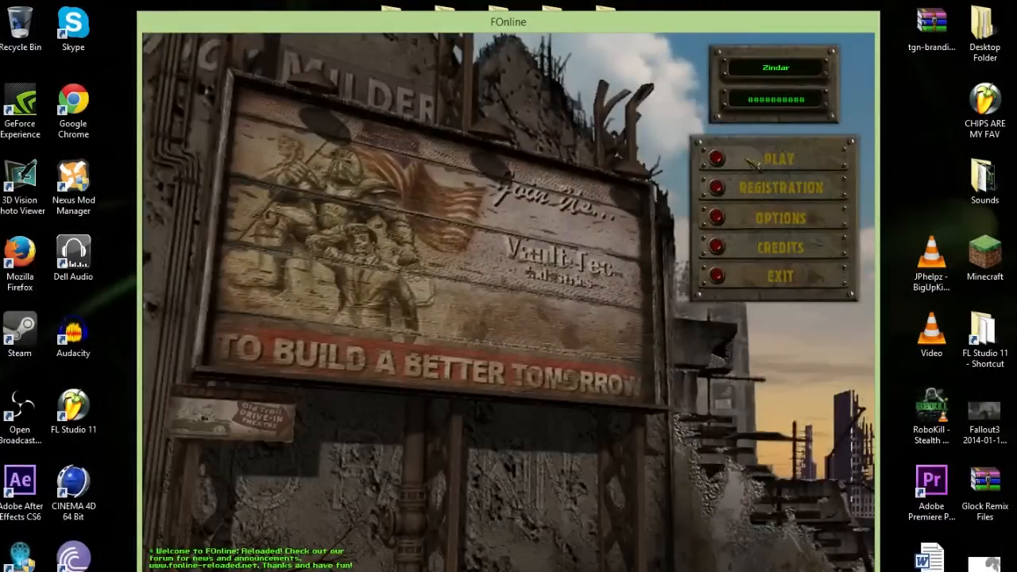
Start playing with the filled-in login to load the desert camp map.
{"action": "left_click", "coordinate": [781, 159]}
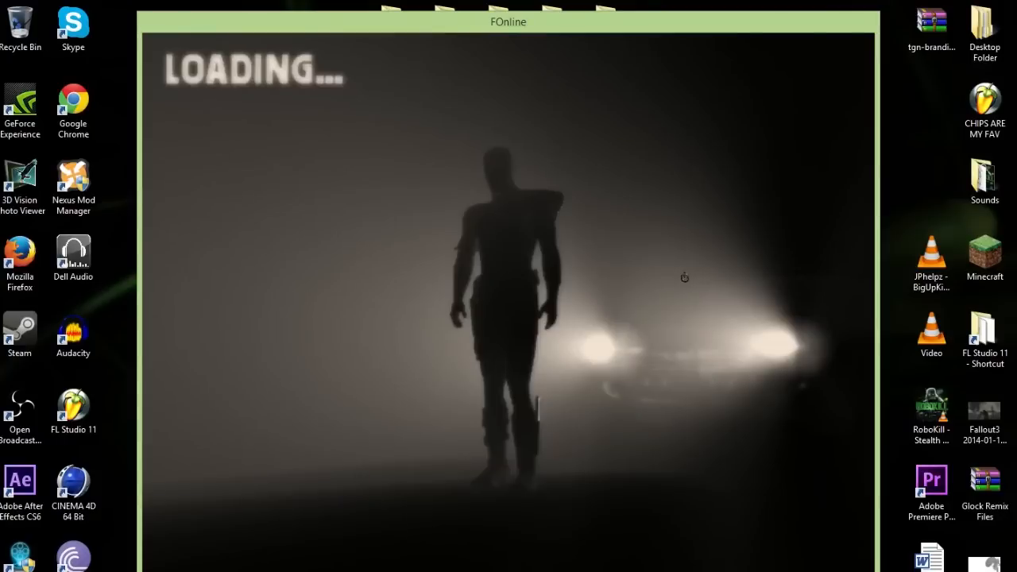
{"action": "mouse_move", "coordinate": [438, 154]}
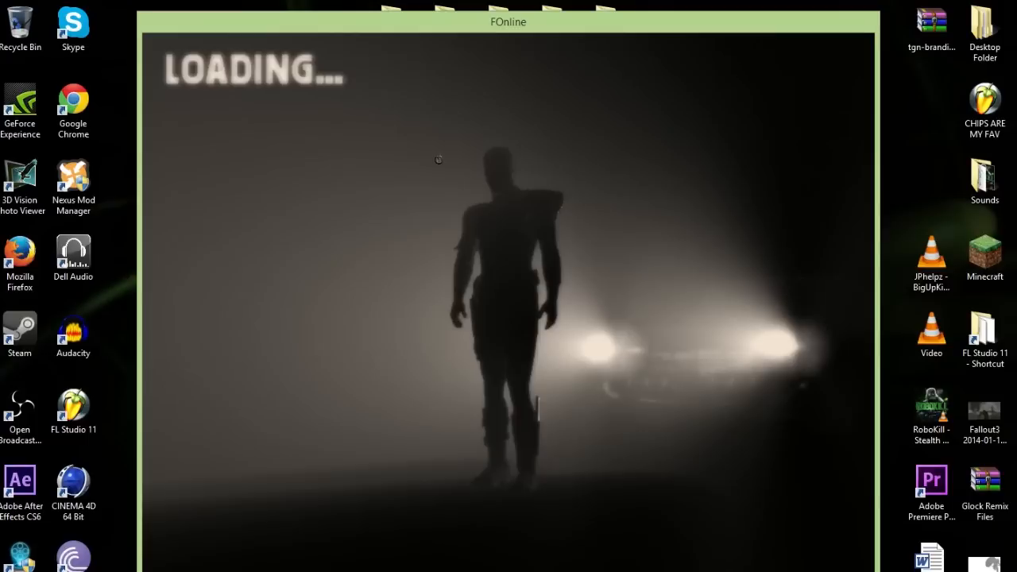
{"action": "mouse_move", "coordinate": [502, 288]}
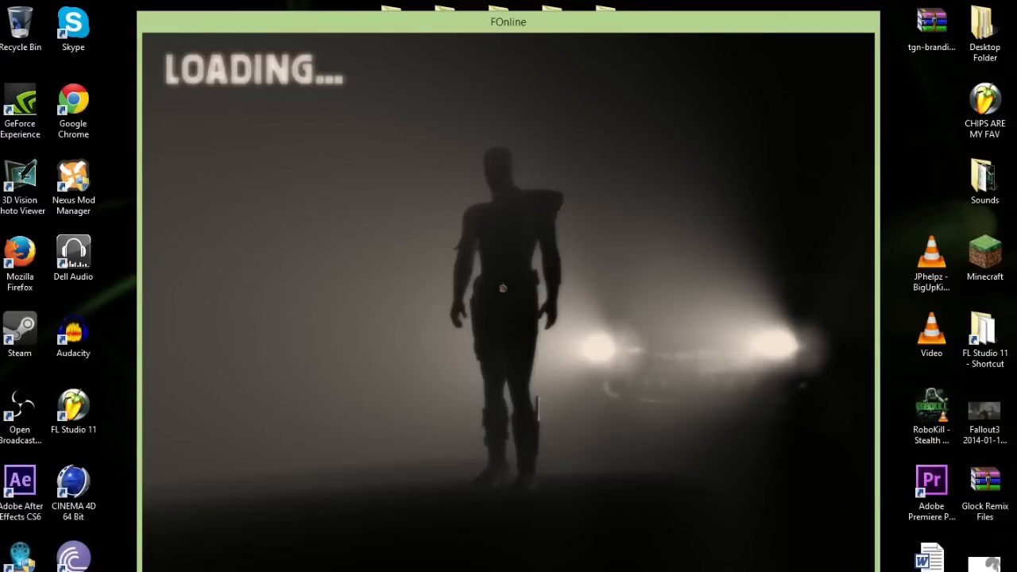
{"action": "mouse_move", "coordinate": [380, 237]}
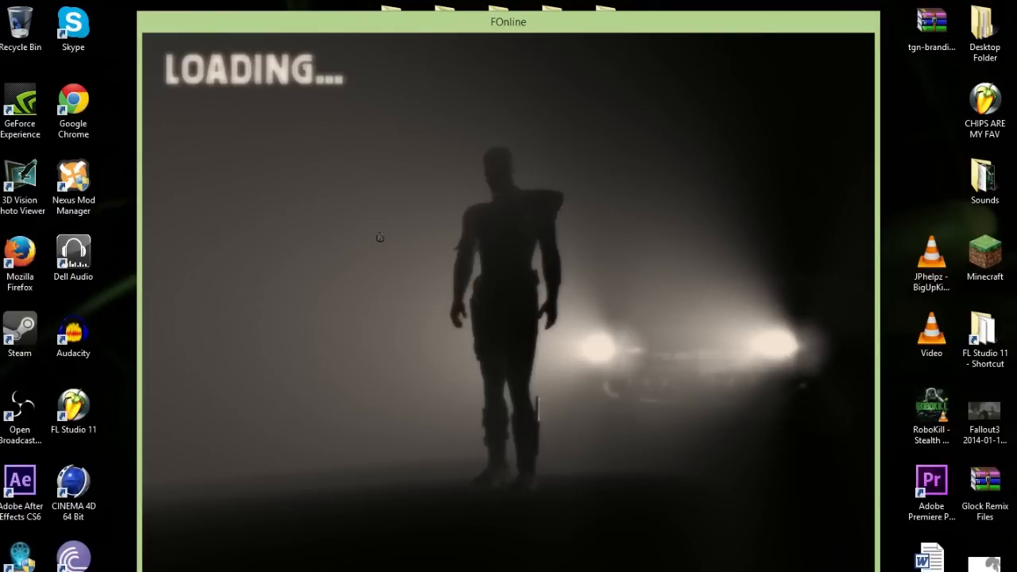
{"action": "mouse_move", "coordinate": [589, 328]}
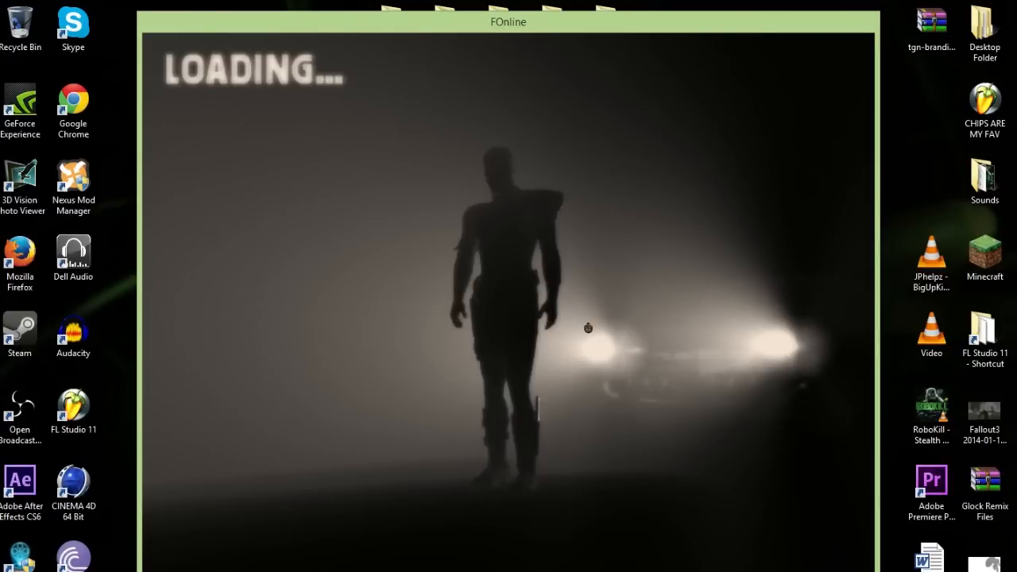
{"action": "mouse_move", "coordinate": [489, 286]}
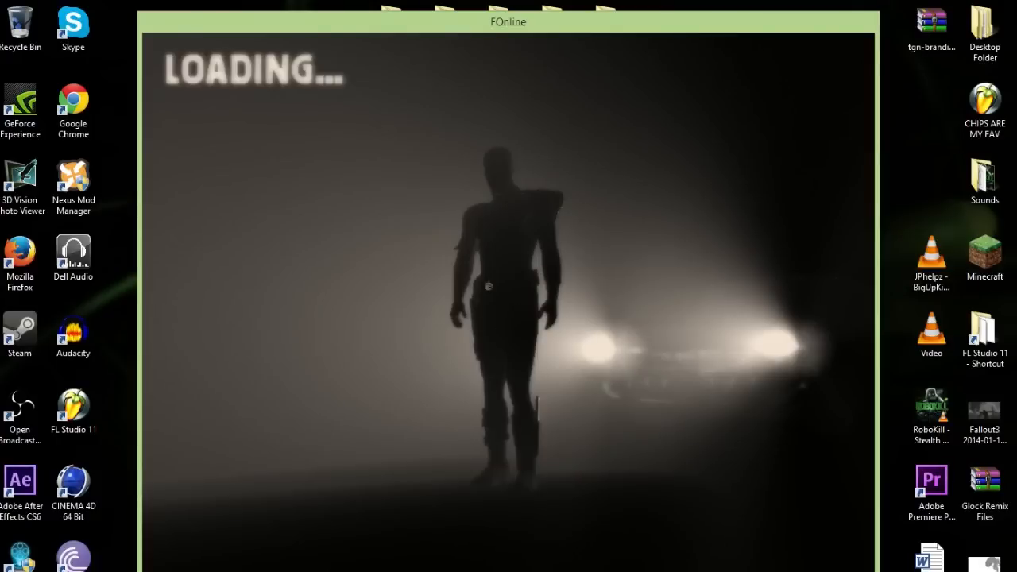
{"action": "mouse_move", "coordinate": [570, 381]}
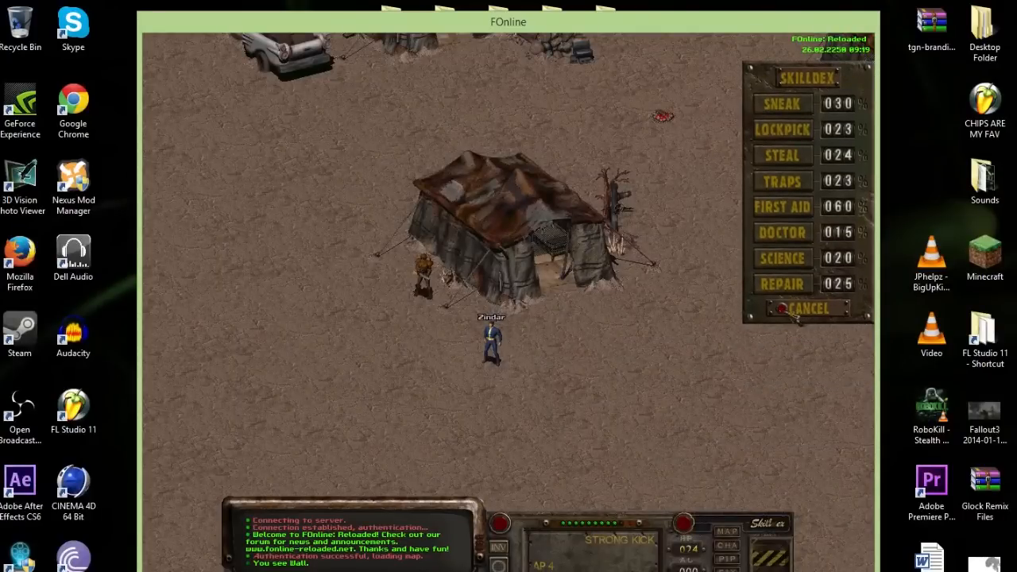
Dismiss the Skilldex, then quit the game to the desktop.
{"action": "left_click", "coordinate": [807, 308]}
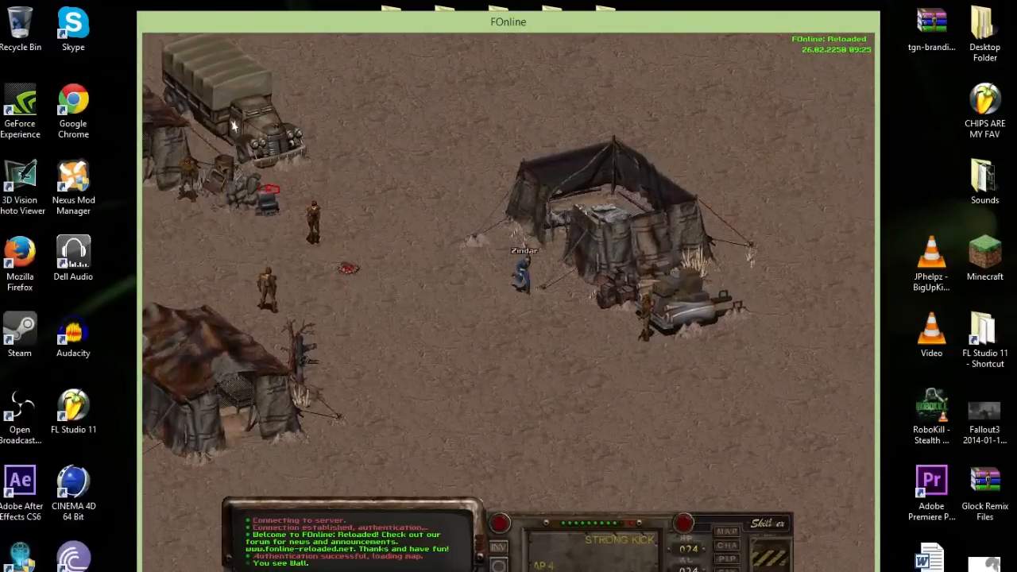
{"action": "key", "text": "Escape"}
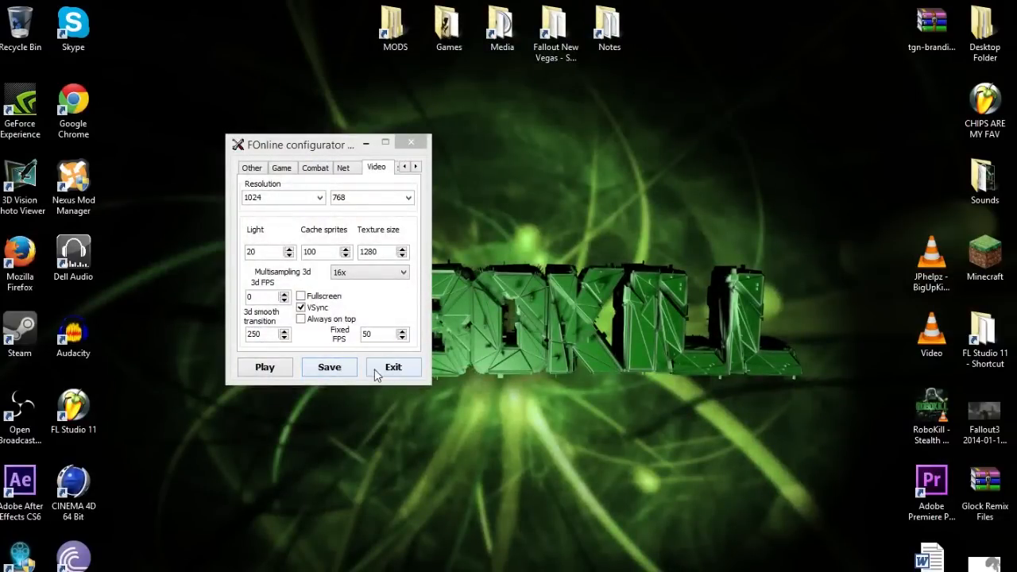
Exit FOConfig and restore the Open Broadcaster Software window from the taskbar.
{"action": "left_click", "coordinate": [393, 366]}
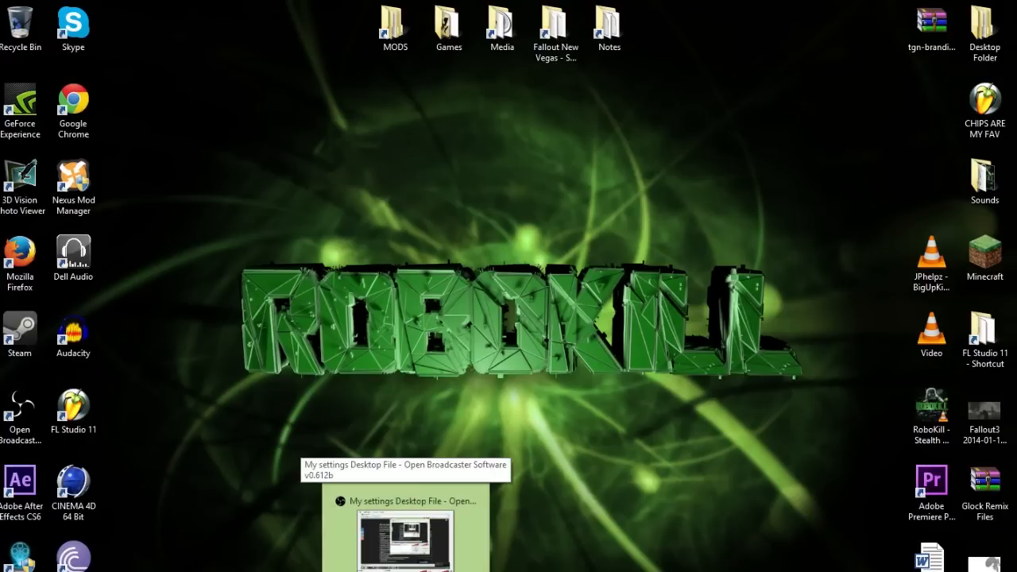
{"action": "left_click", "coordinate": [404, 501]}
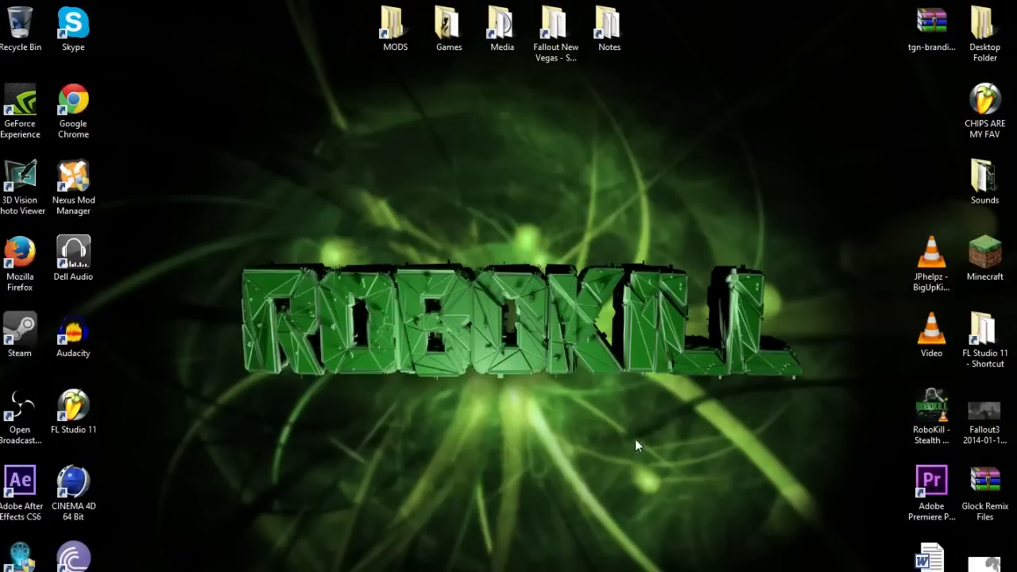
{"action": "mouse_move", "coordinate": [390, 544]}
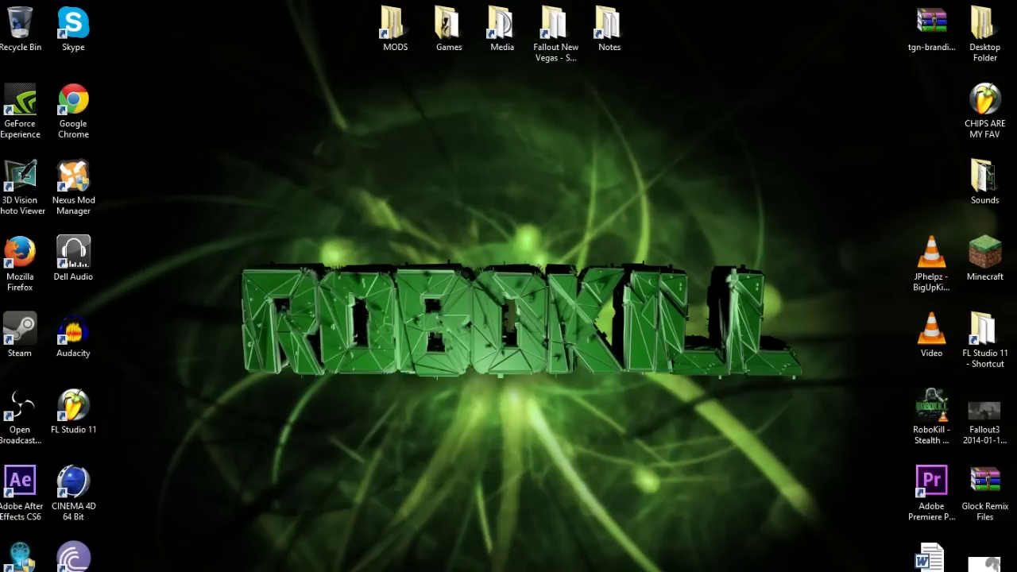
{"action": "left_click_drag", "start_coordinate": [777, 230], "coordinate": [807, 358]}
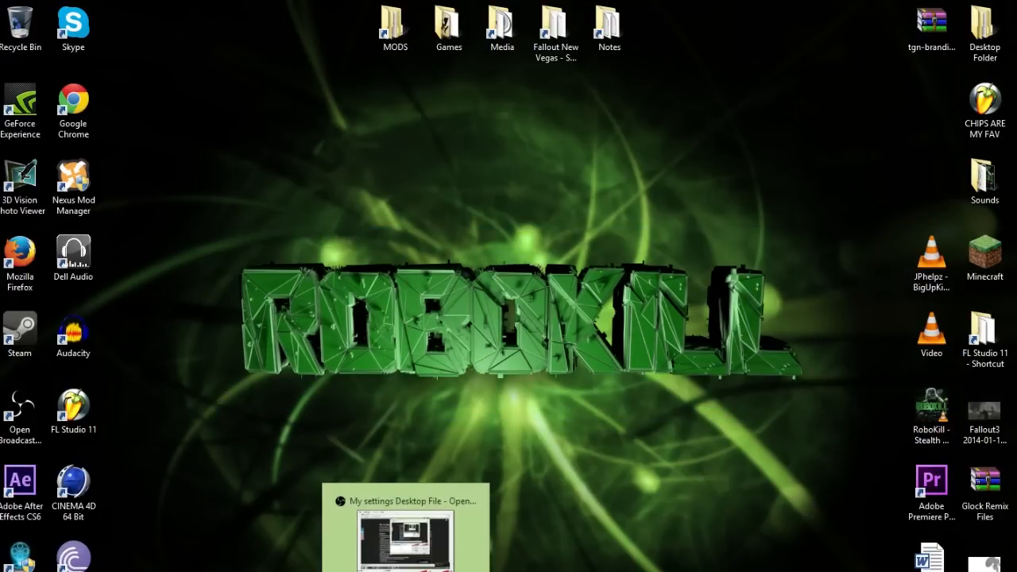
{"action": "left_click", "coordinate": [404, 501]}
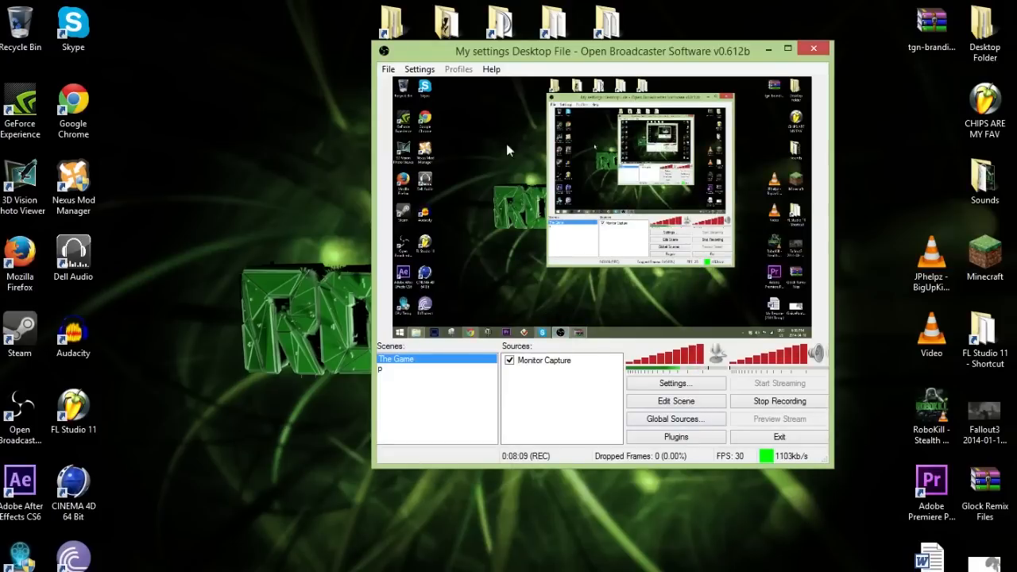